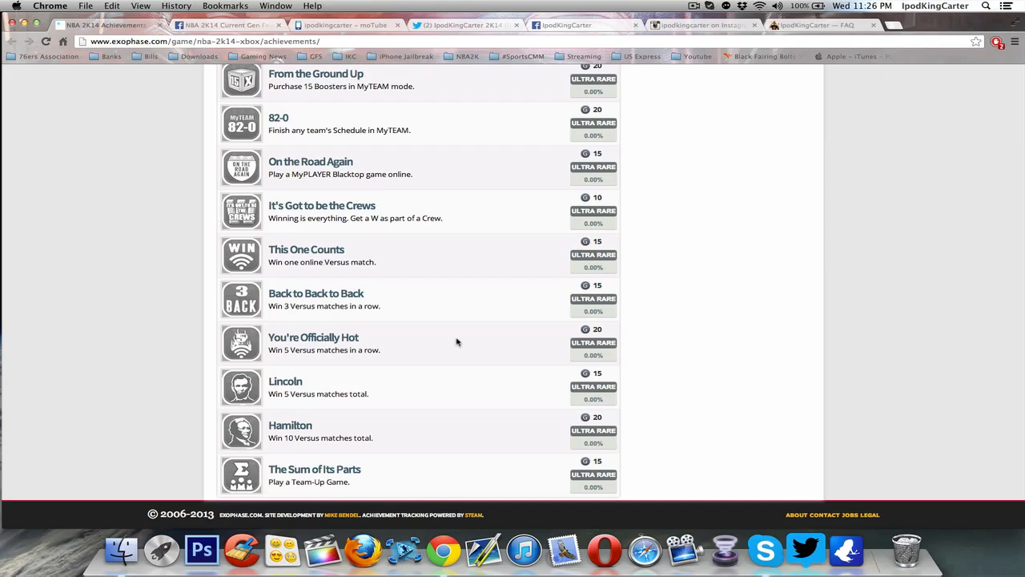
Scroll through the NBA 2K14 achievements list on Exophase to review it
scroll(down, 3)
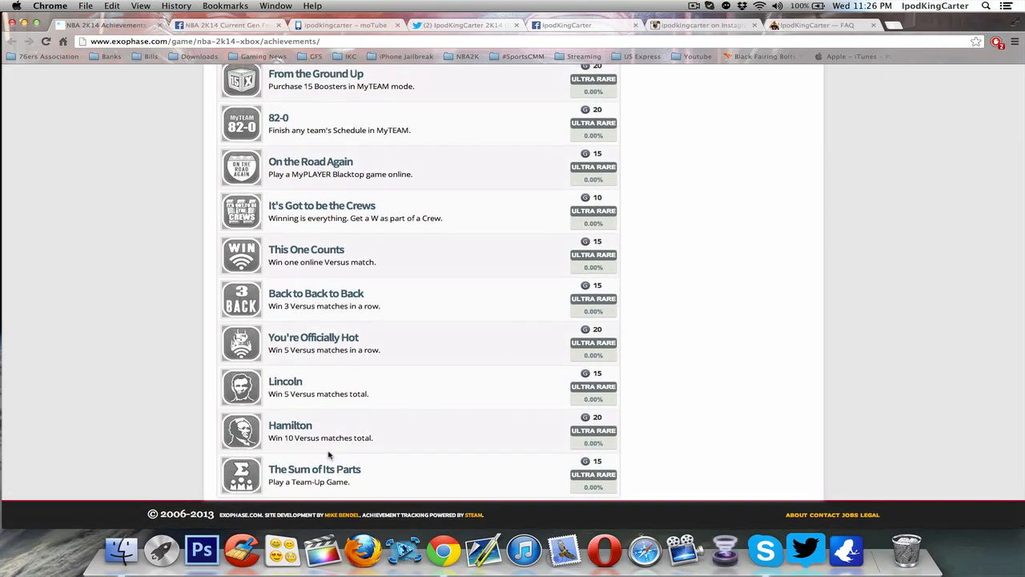
mouse_move(358, 459)
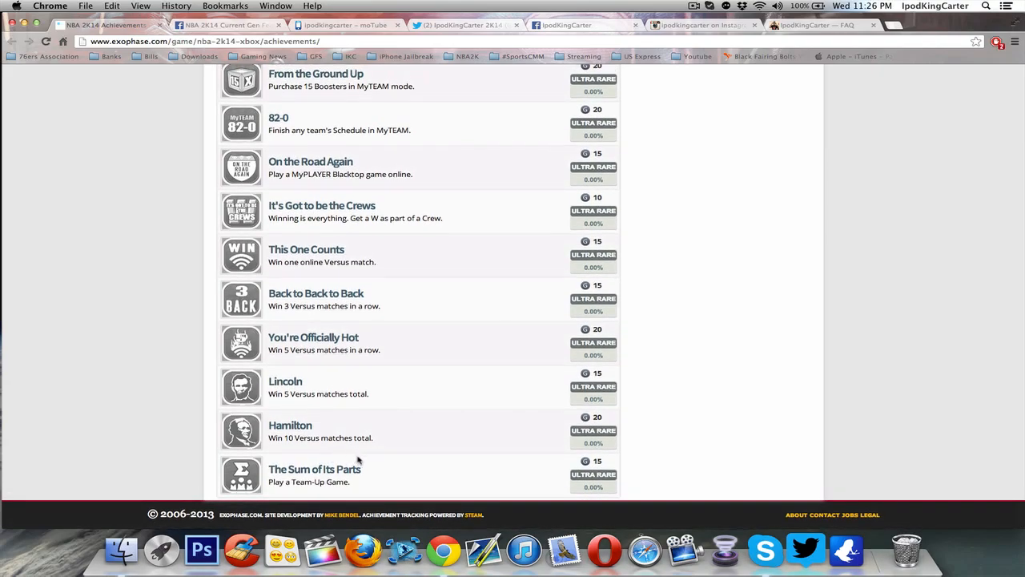
mouse_move(362, 365)
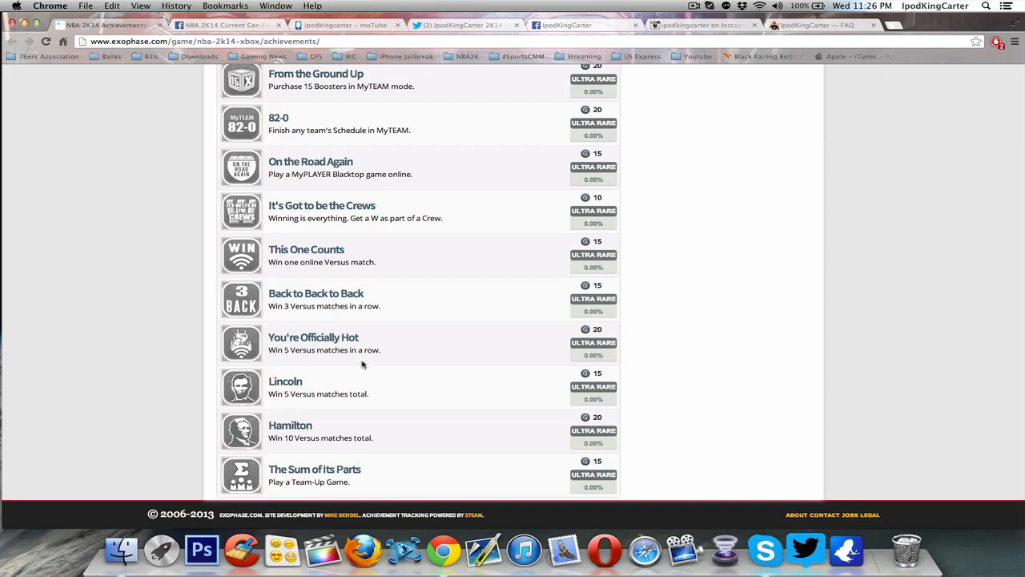
mouse_move(372, 439)
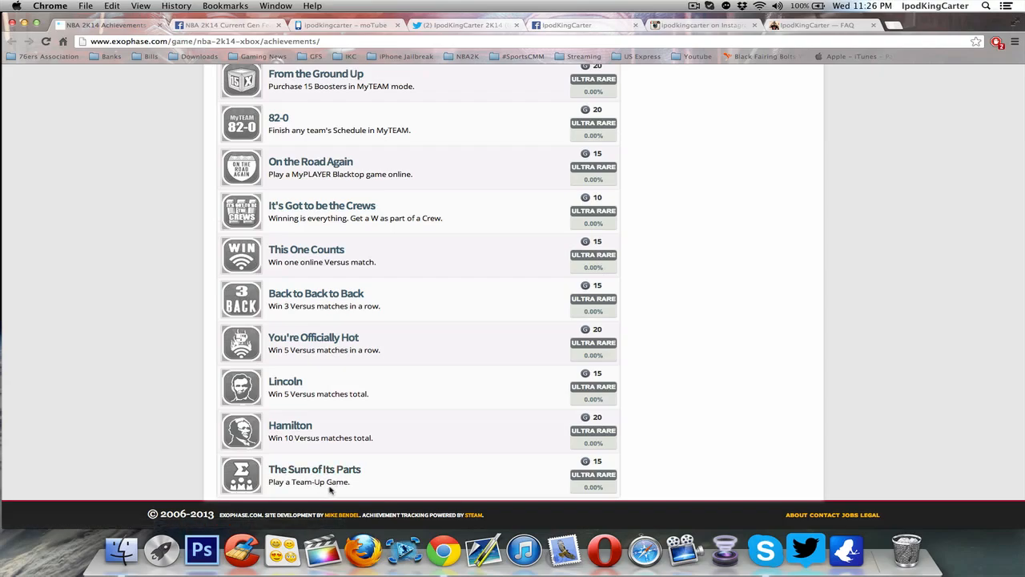
mouse_move(369, 394)
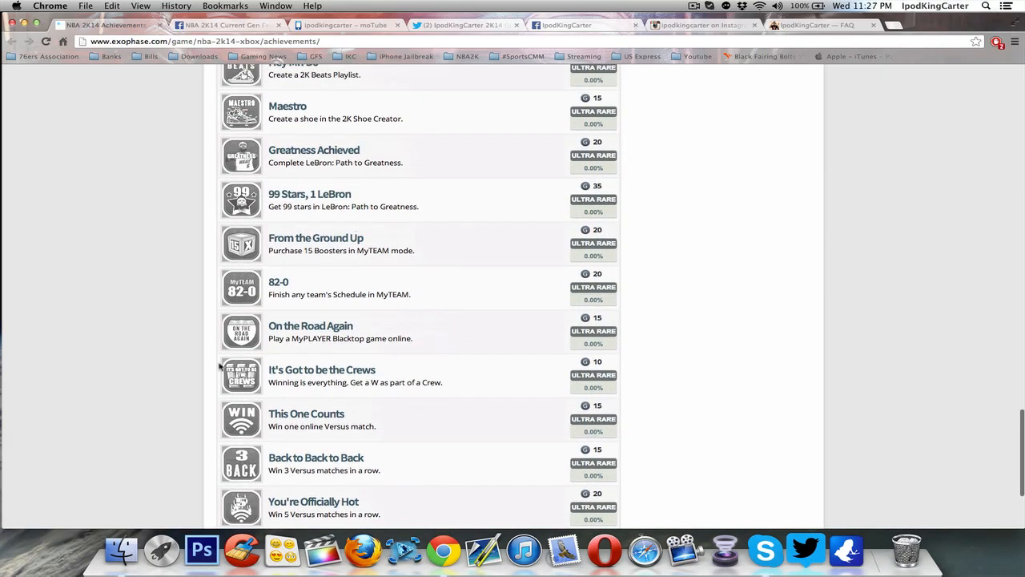
mouse_move(382, 390)
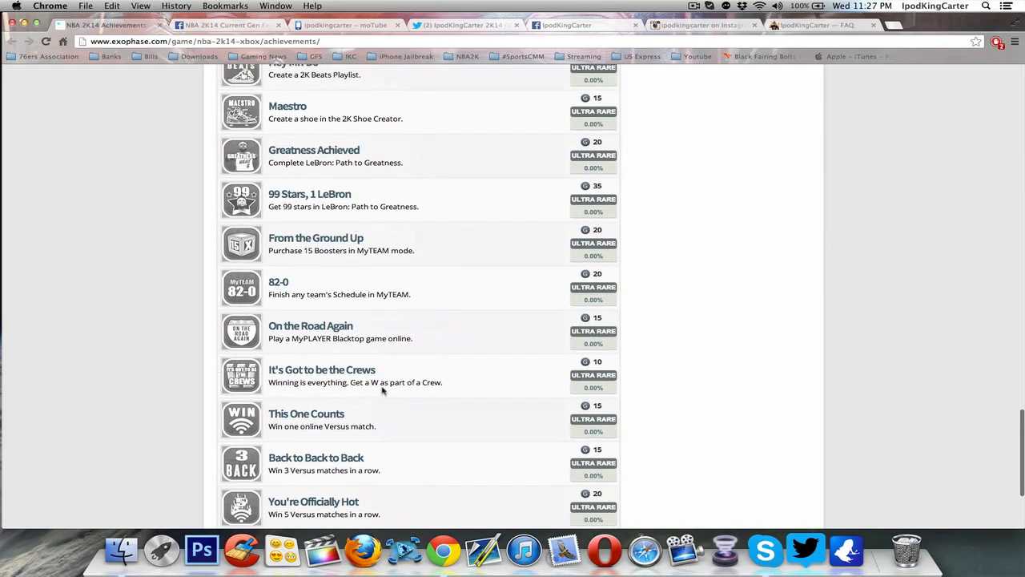
mouse_move(295, 386)
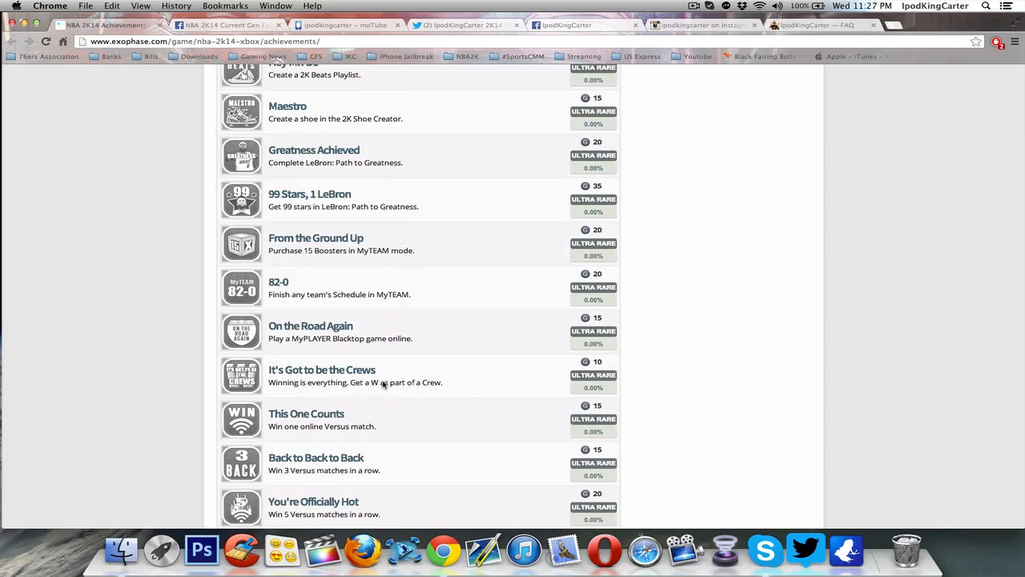
mouse_move(414, 389)
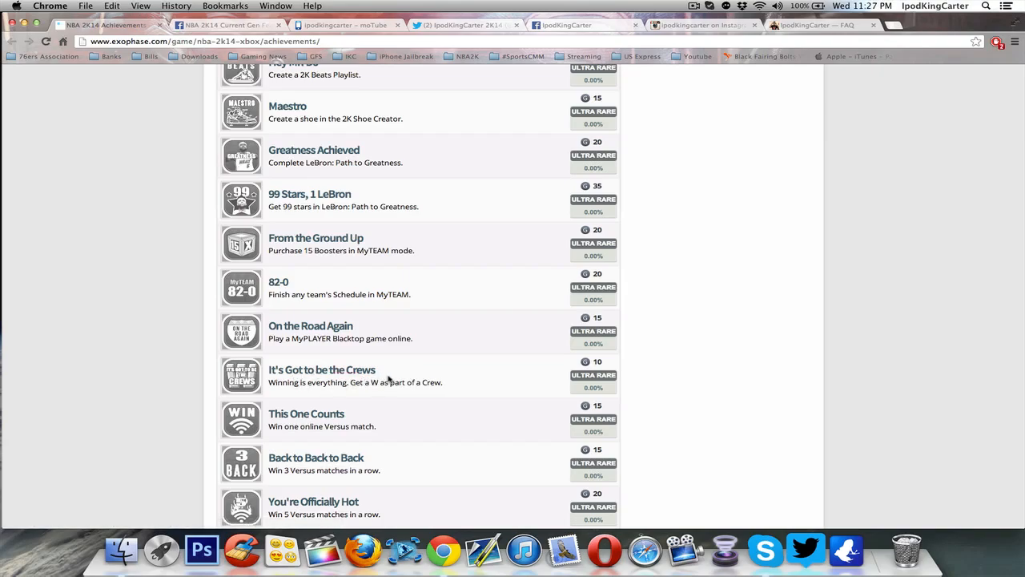
mouse_move(404, 382)
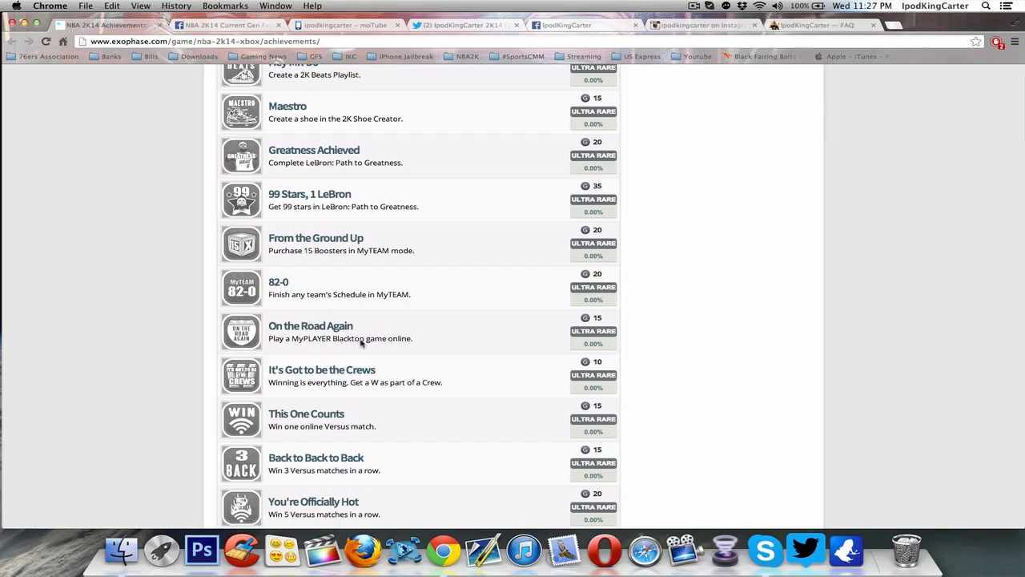
mouse_move(382, 346)
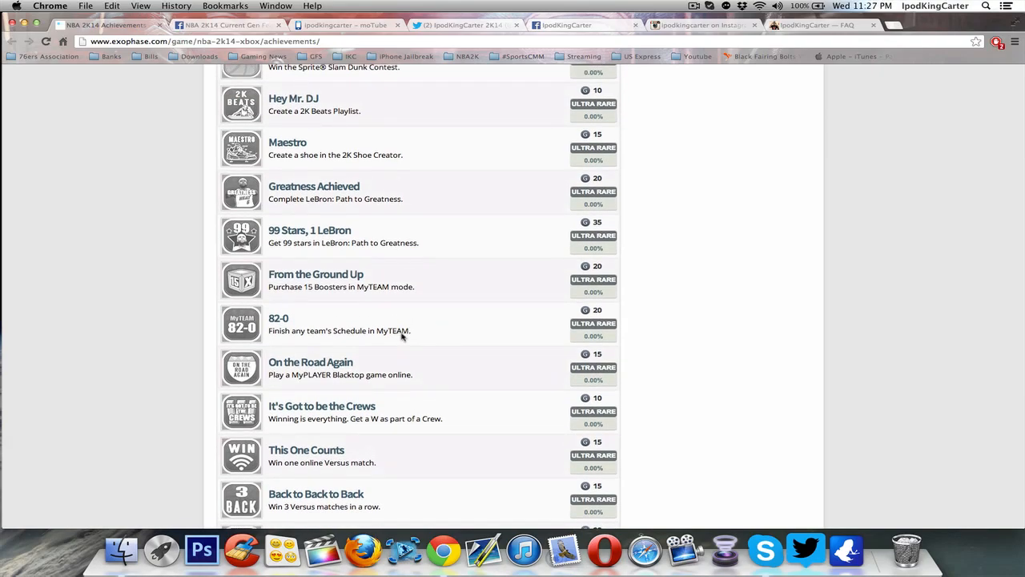
mouse_move(297, 317)
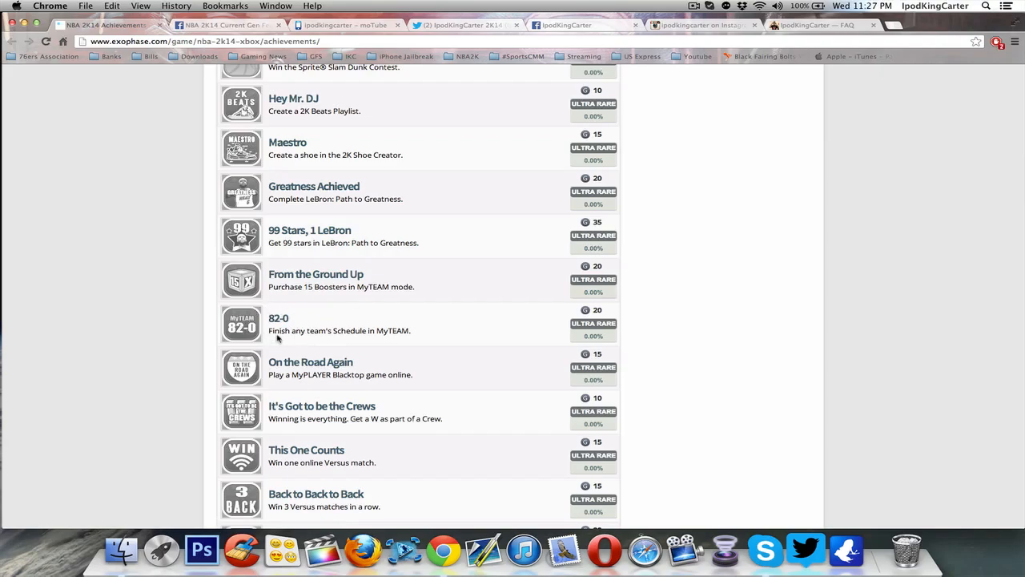
mouse_move(293, 337)
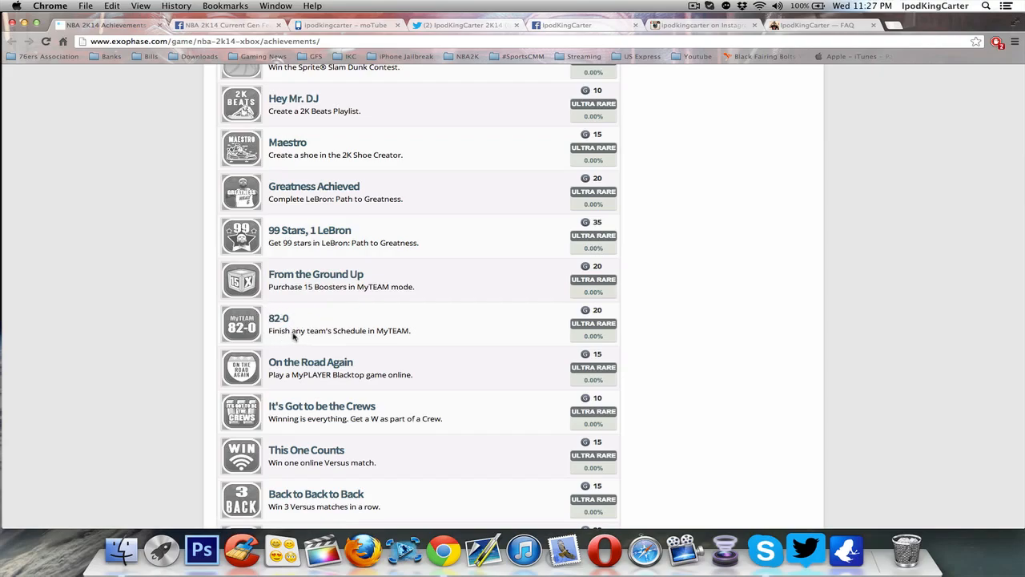
mouse_move(381, 337)
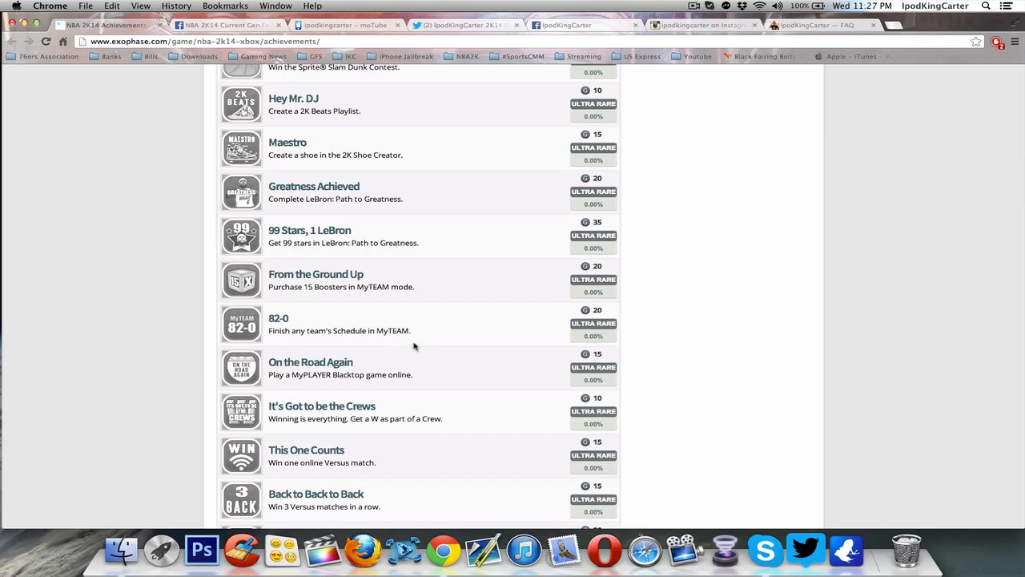
mouse_move(419, 338)
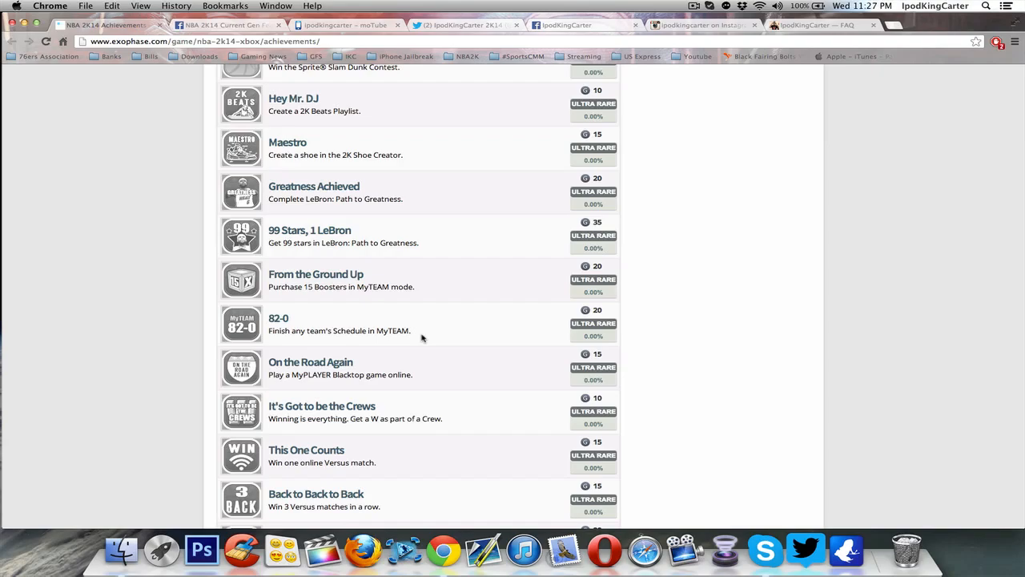
mouse_move(418, 336)
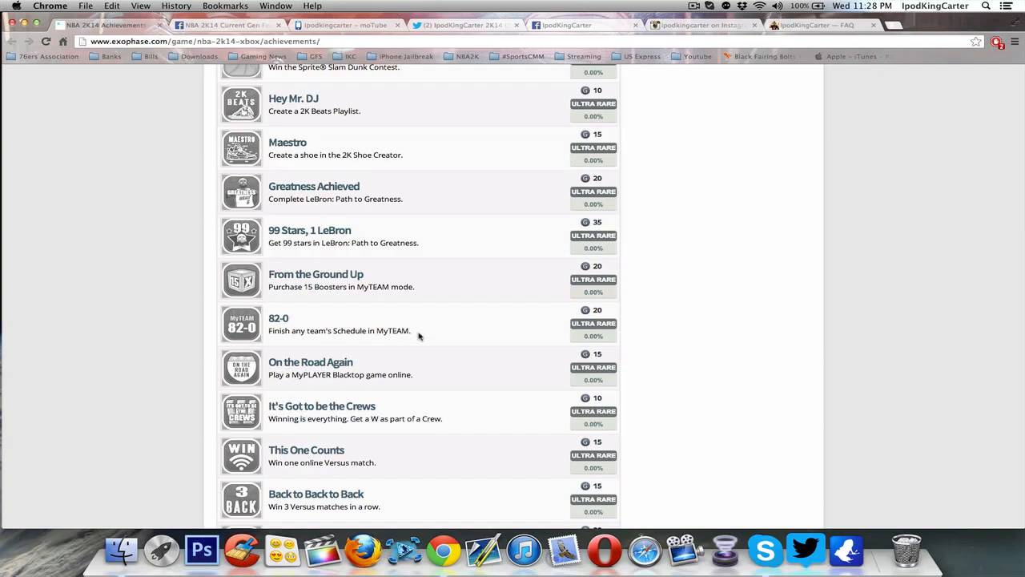
mouse_move(366, 291)
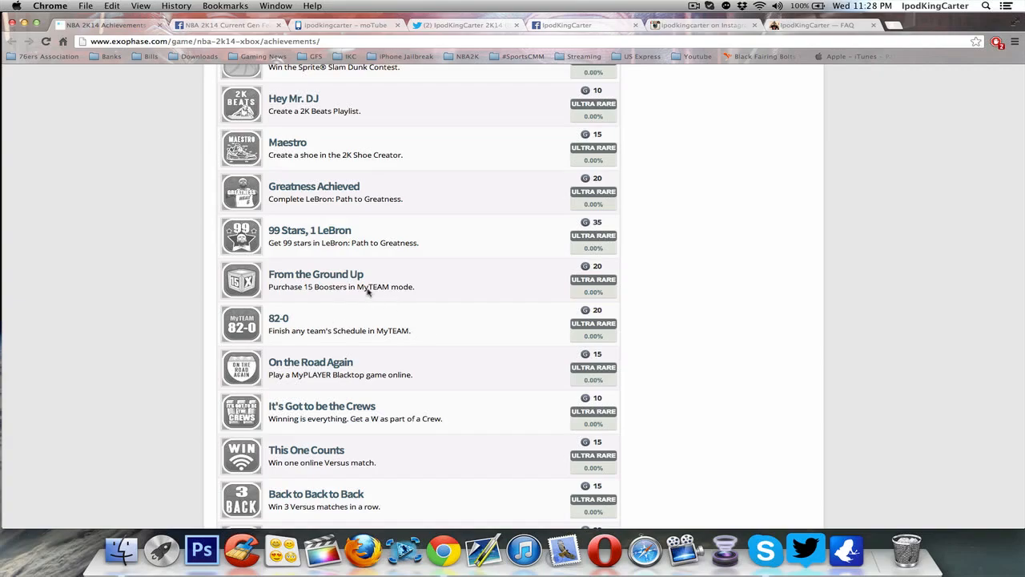
mouse_move(316, 274)
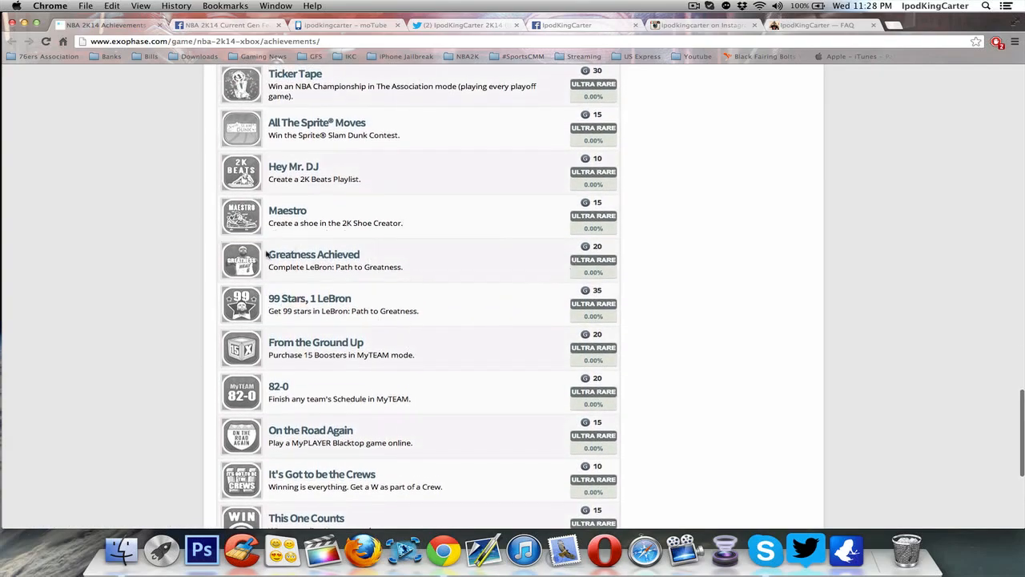
mouse_move(258, 329)
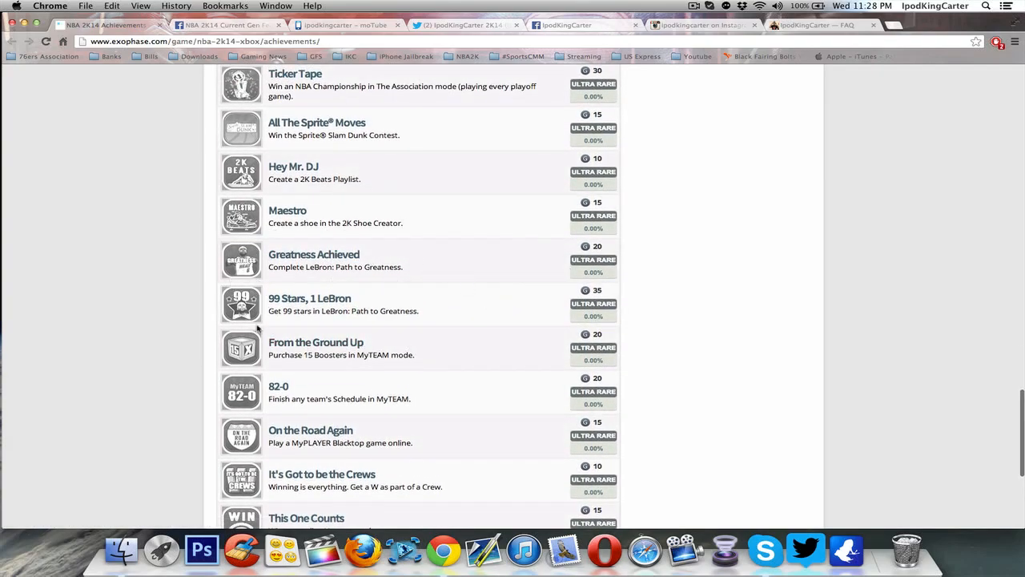
mouse_move(309, 298)
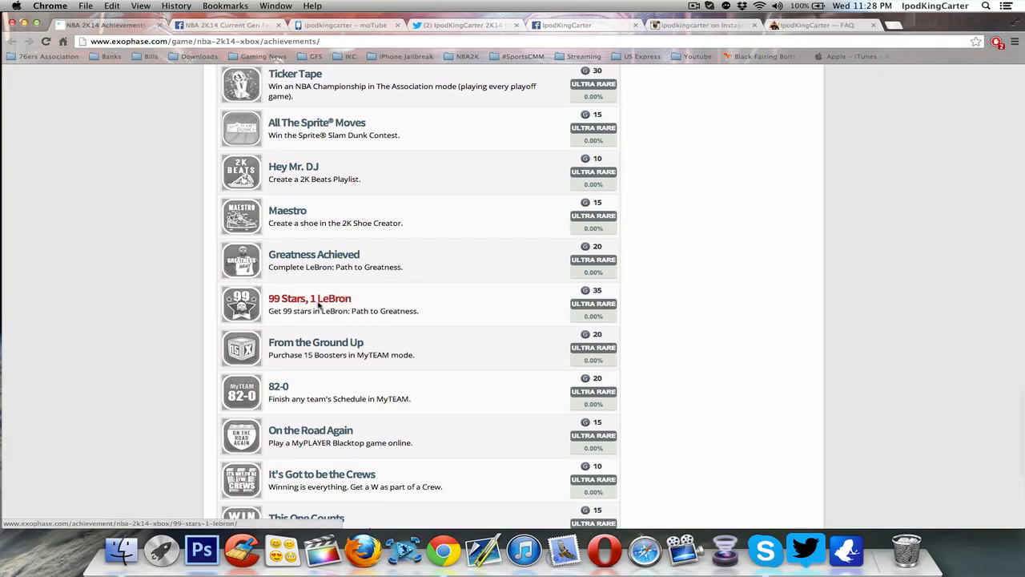
mouse_move(356, 304)
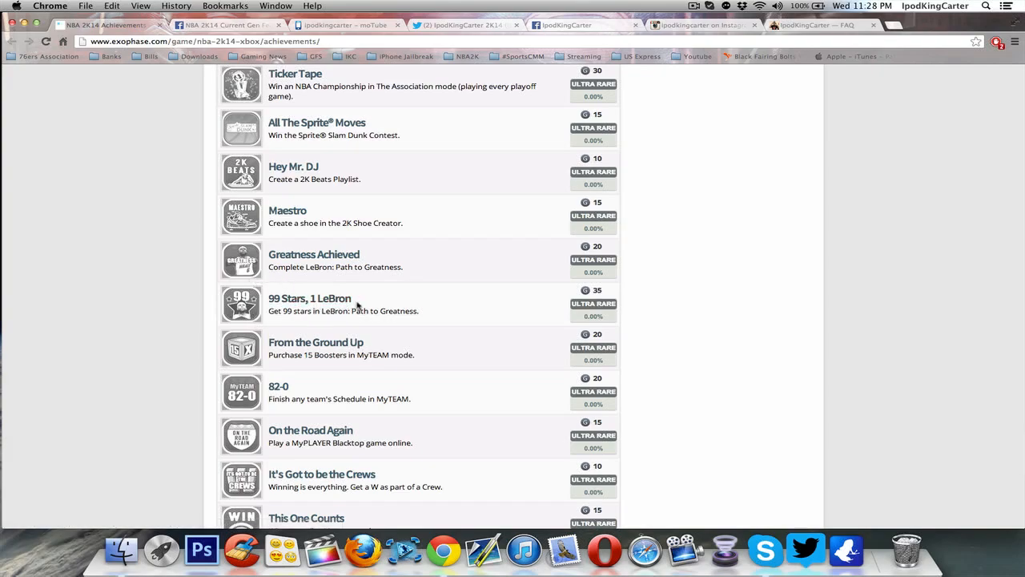
mouse_move(348, 318)
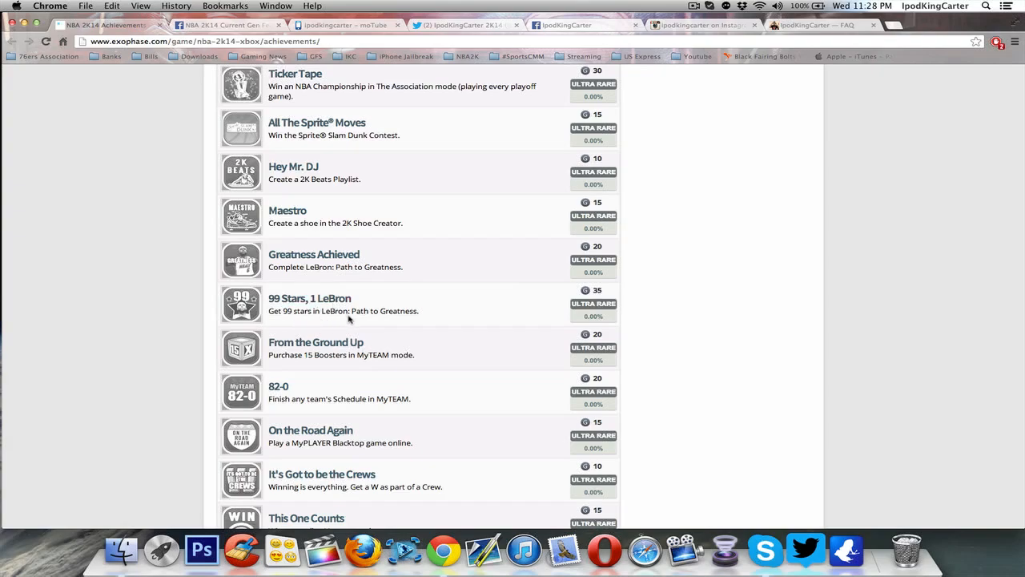
mouse_move(445, 317)
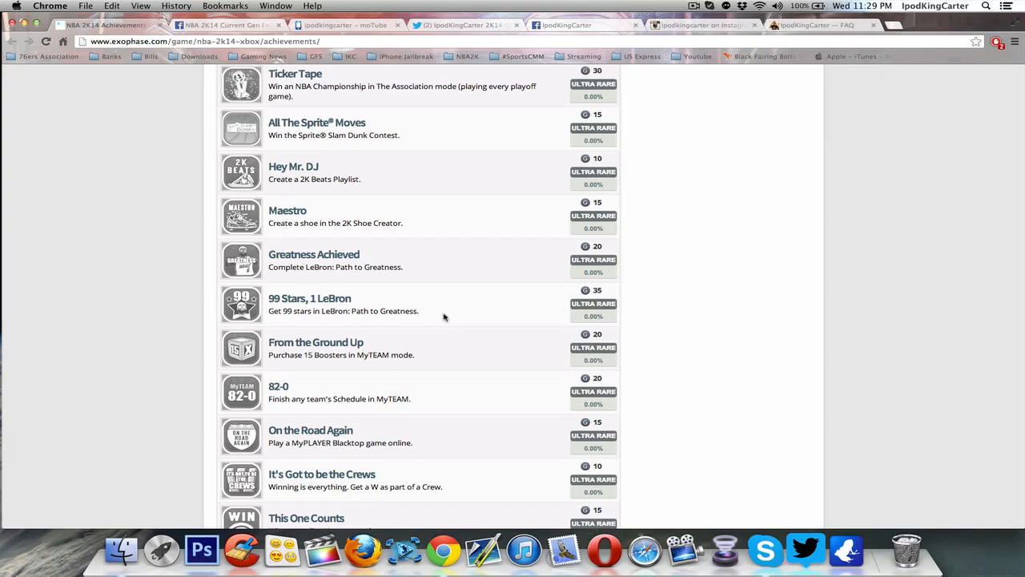
mouse_move(391, 279)
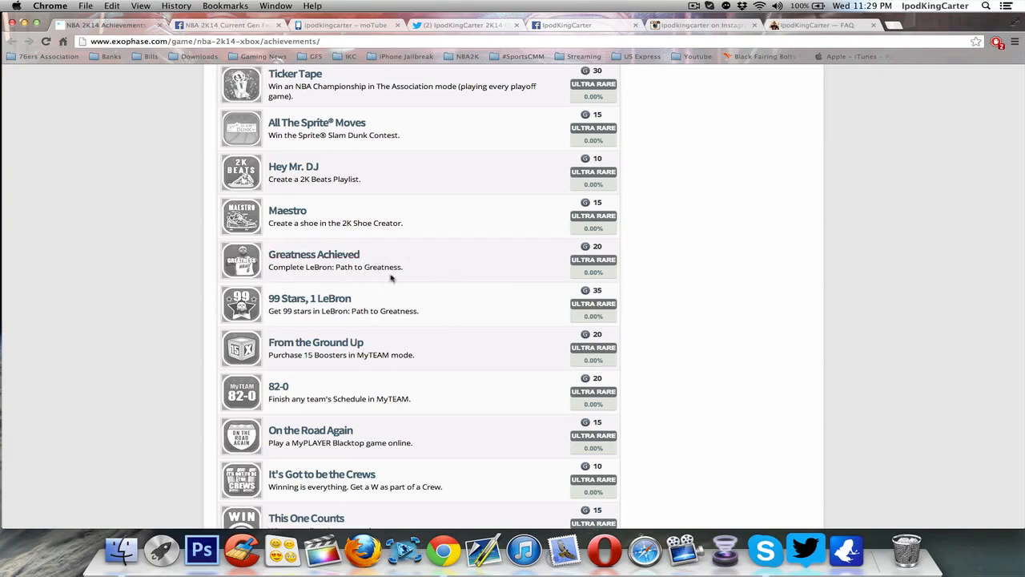
mouse_move(423, 260)
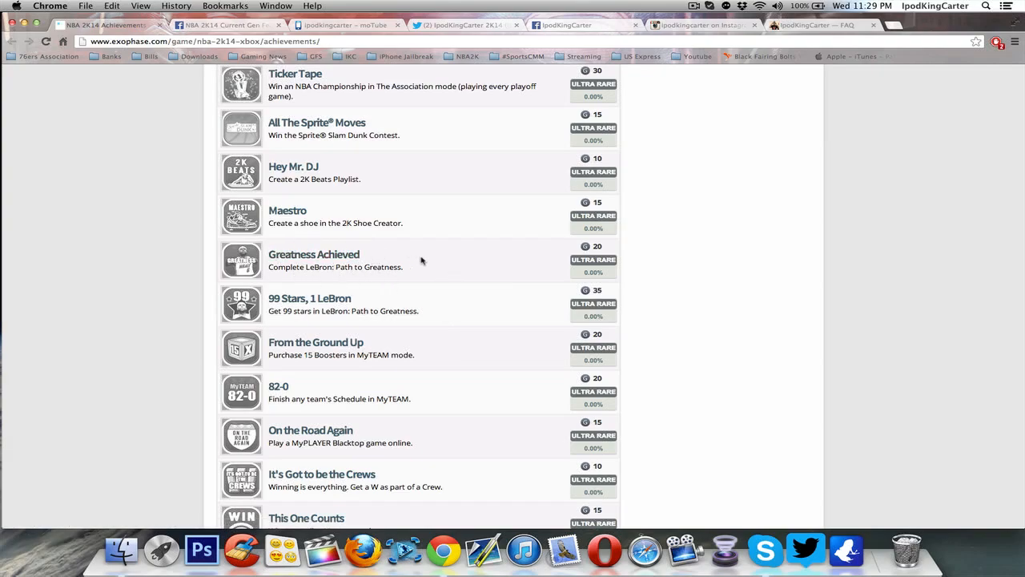
mouse_move(314, 253)
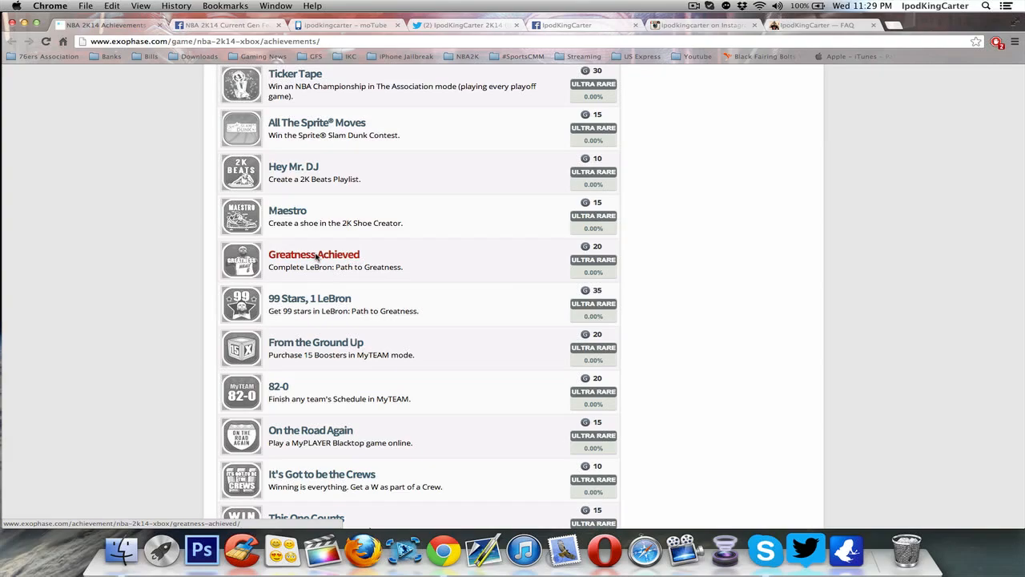
mouse_move(351, 255)
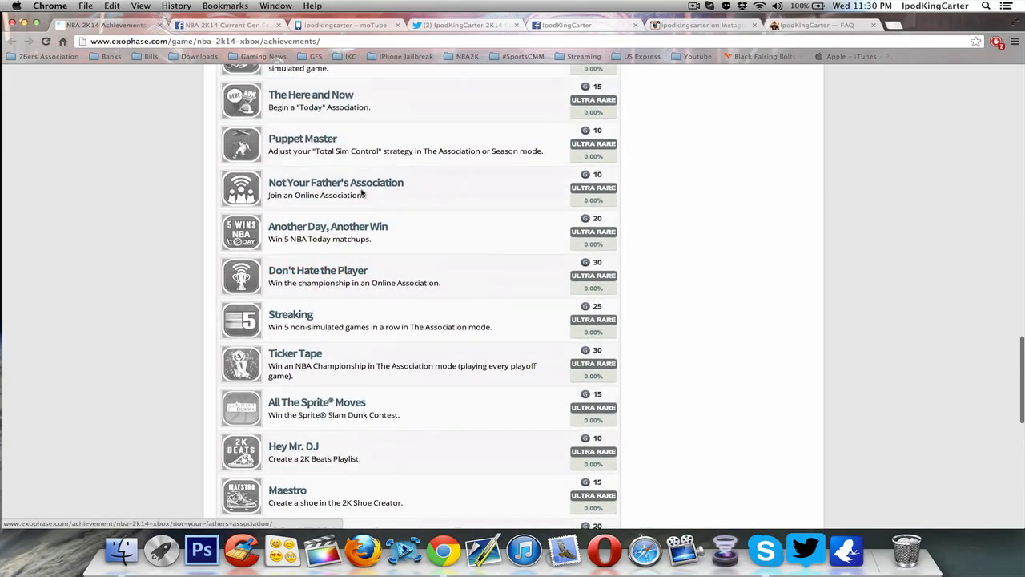
scroll(up, 3)
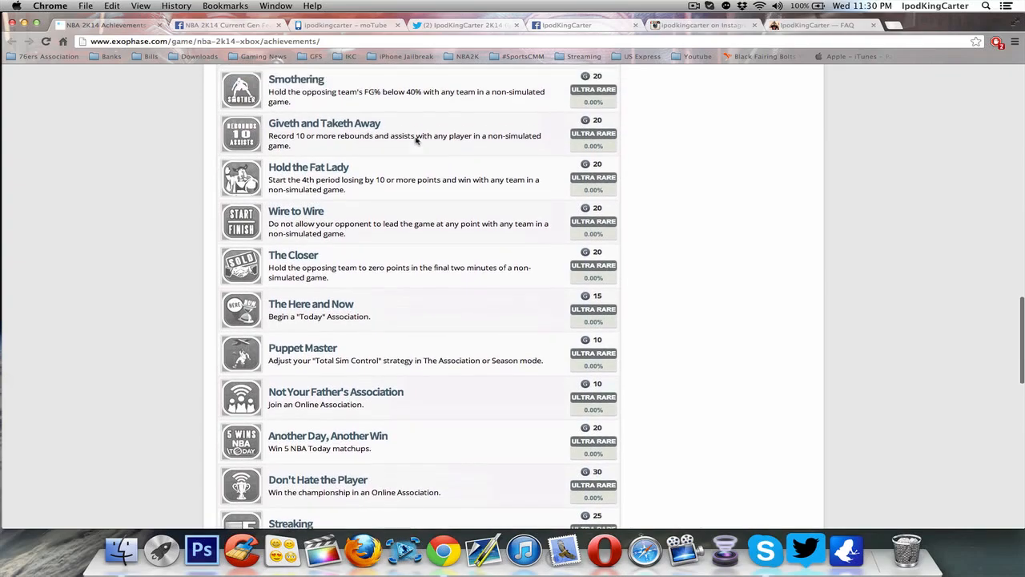
scroll(up, 3)
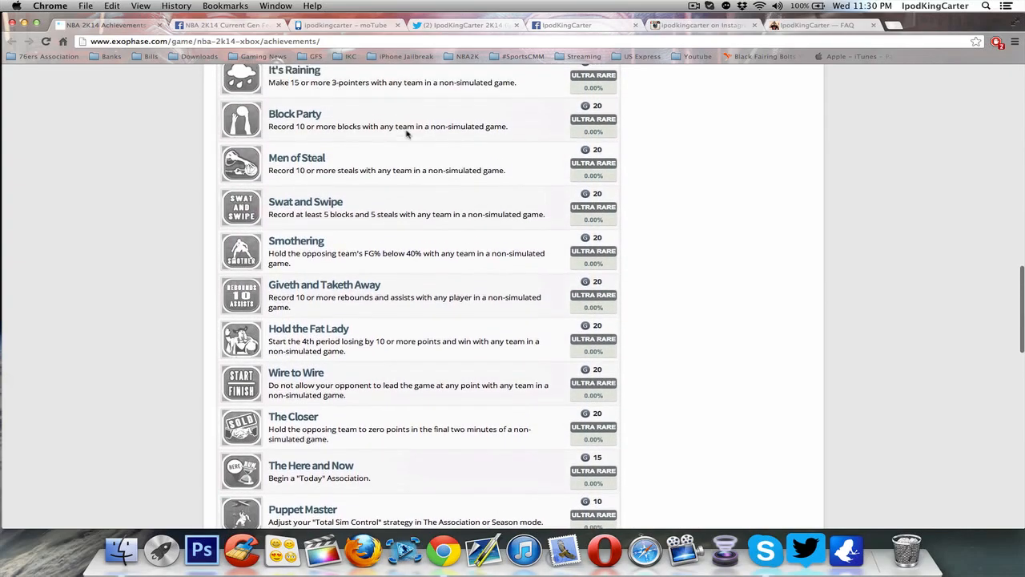
scroll(up, 3)
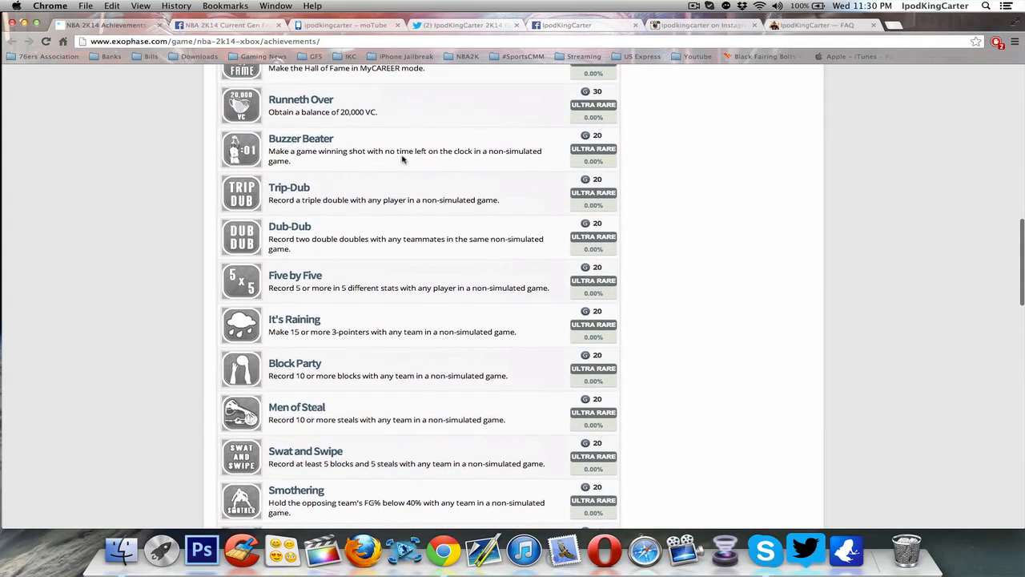
scroll(up, 3)
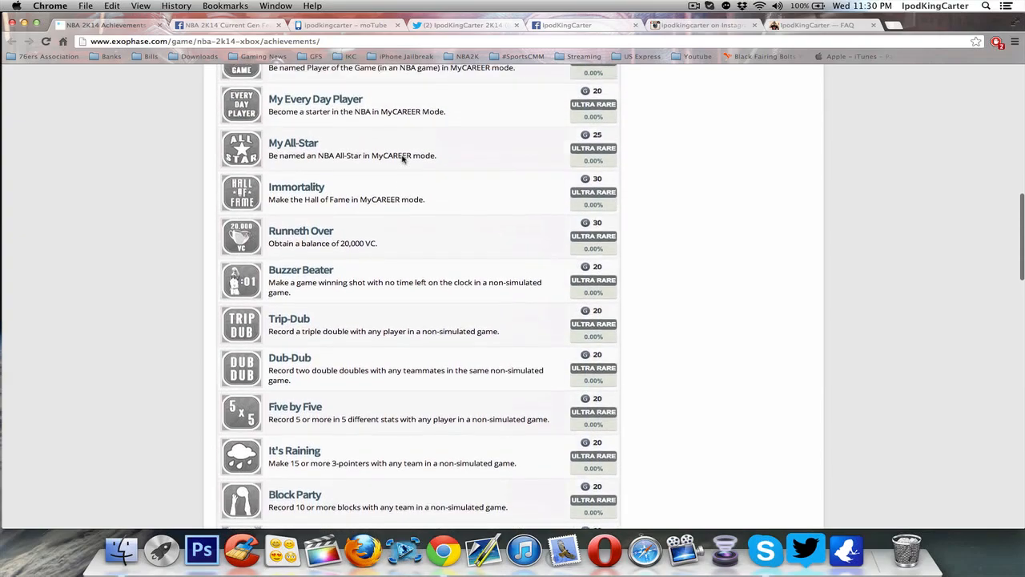
scroll(up, 3)
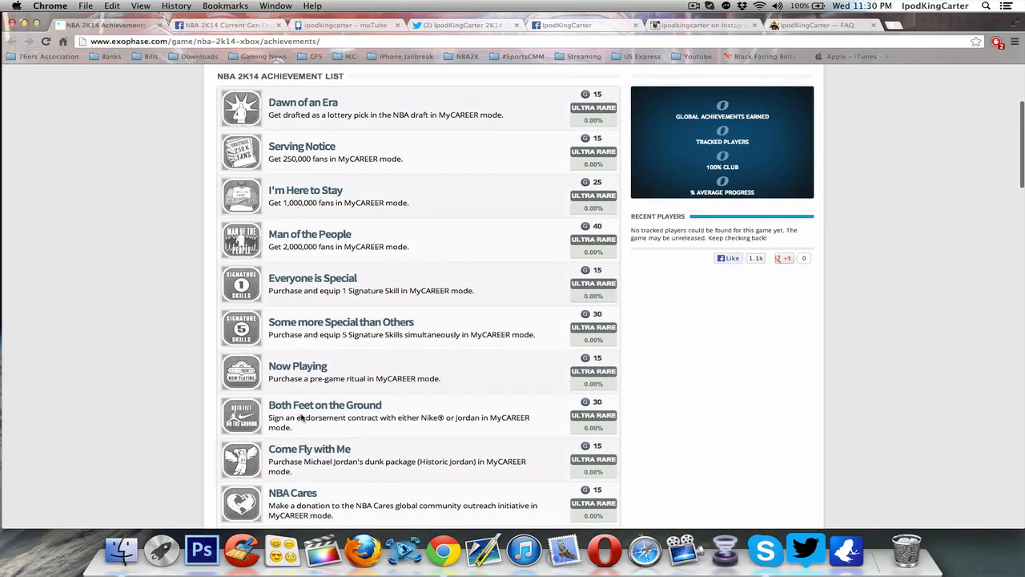
mouse_move(323, 404)
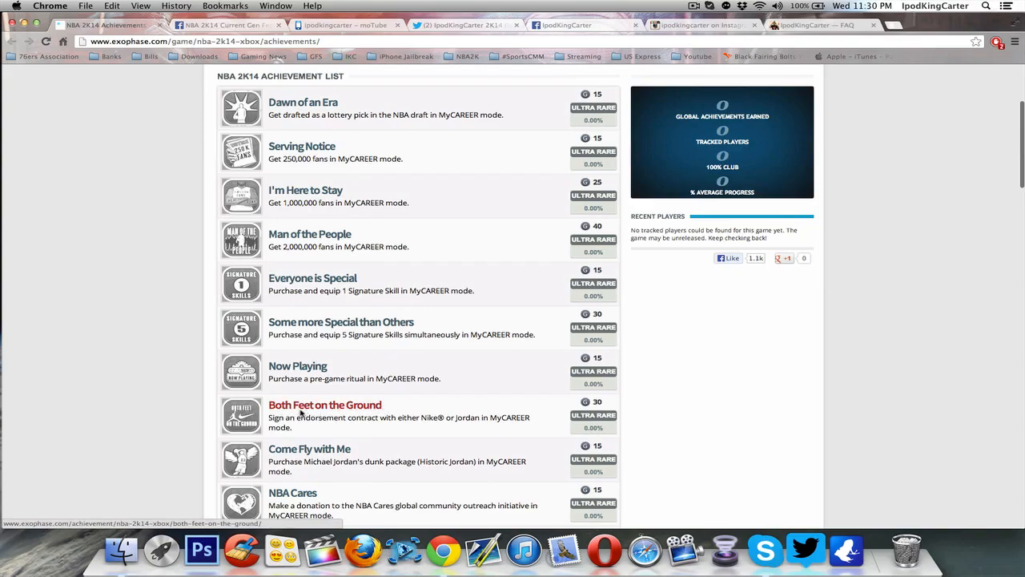
mouse_move(372, 426)
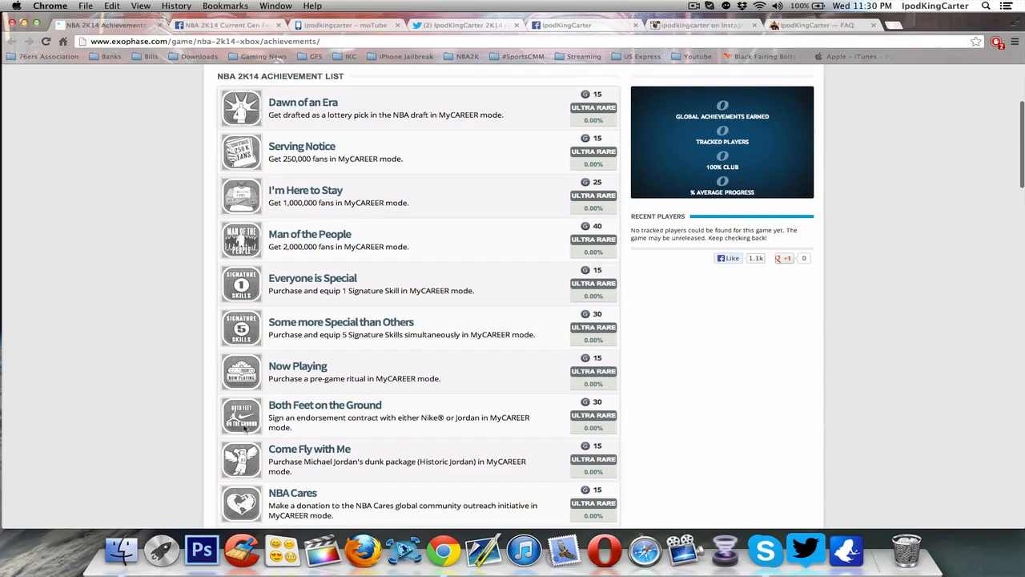
mouse_move(394, 430)
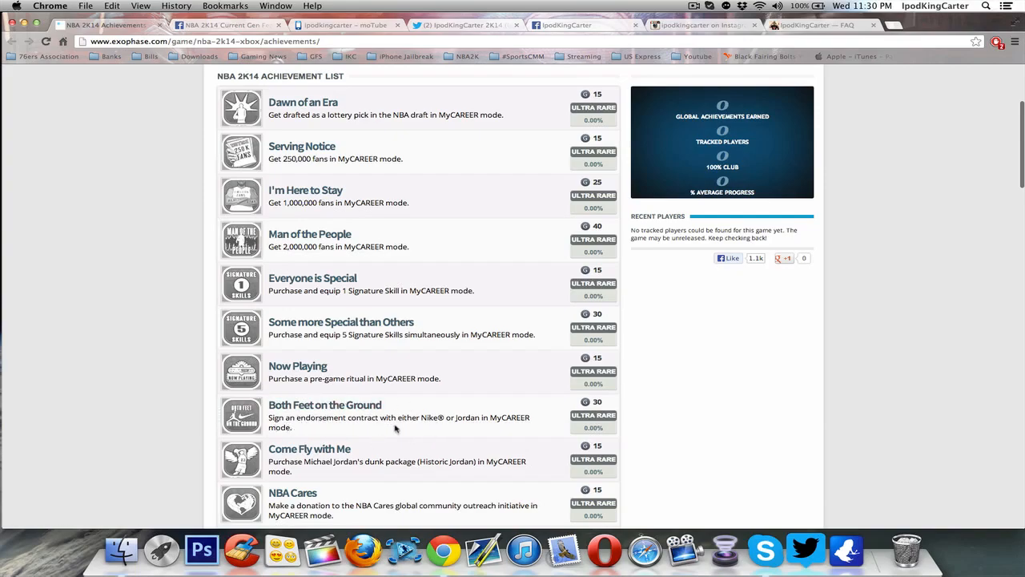
mouse_move(541, 430)
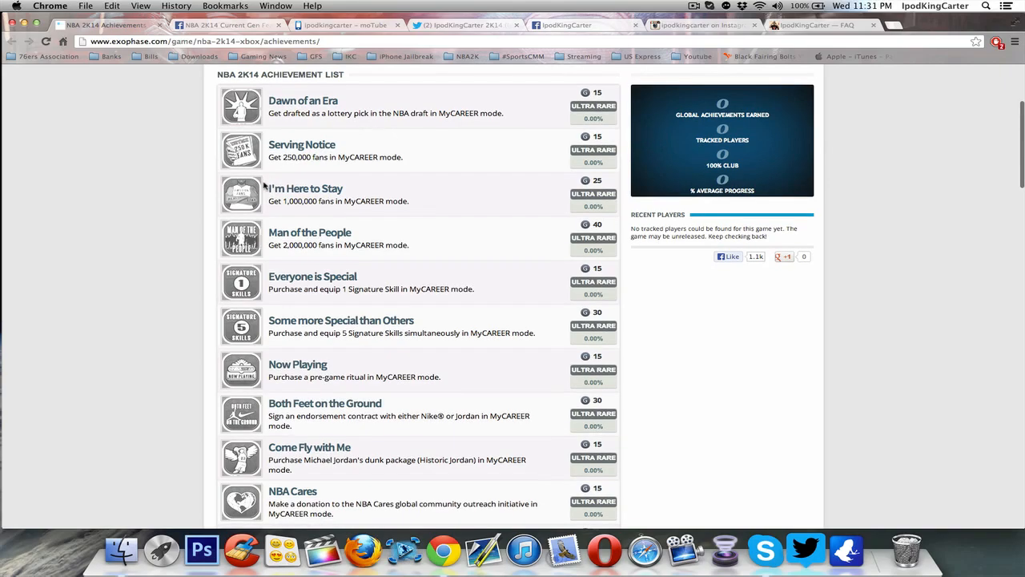
scroll(down, 3)
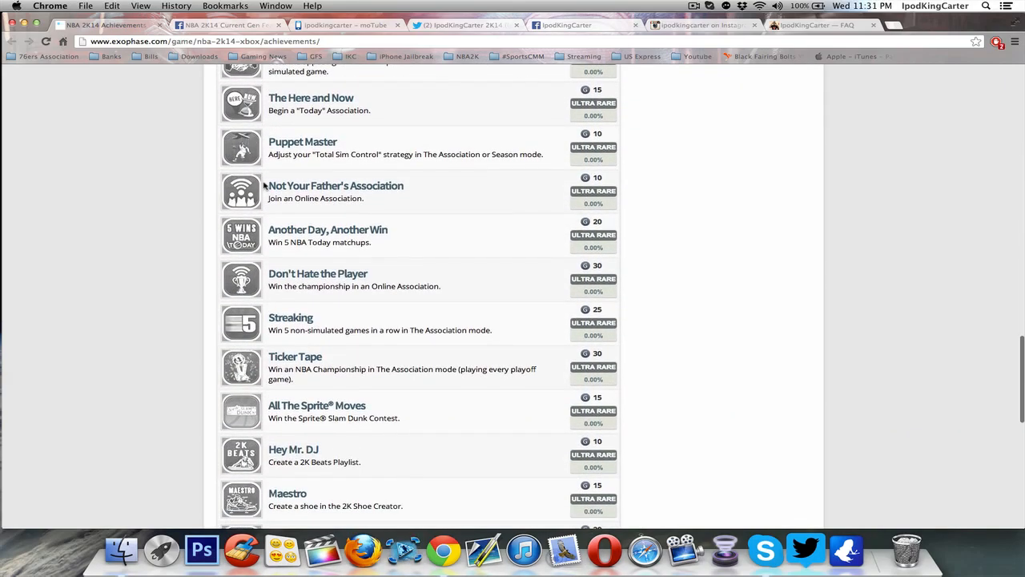
scroll(down, 3)
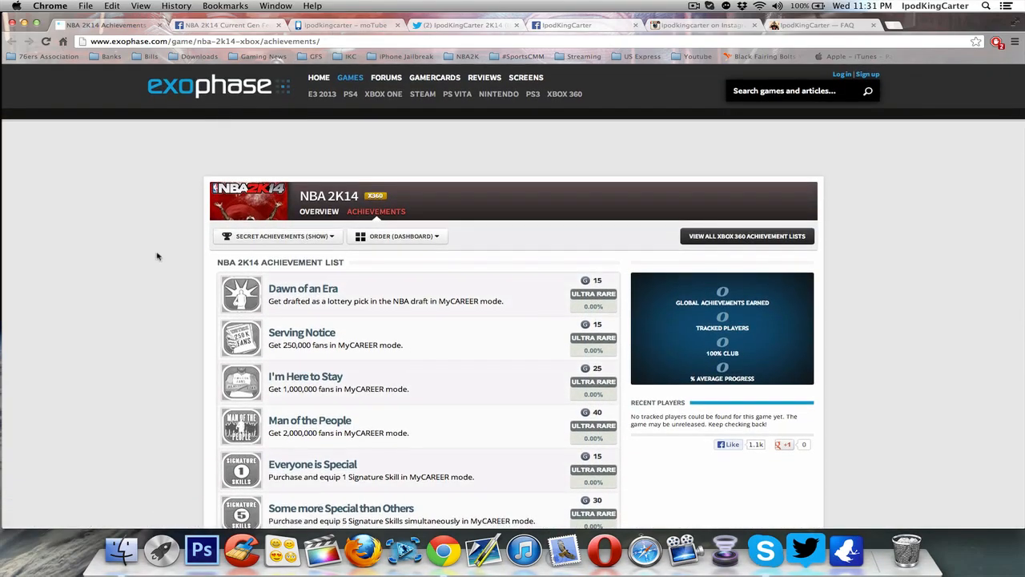
scroll(down, 3)
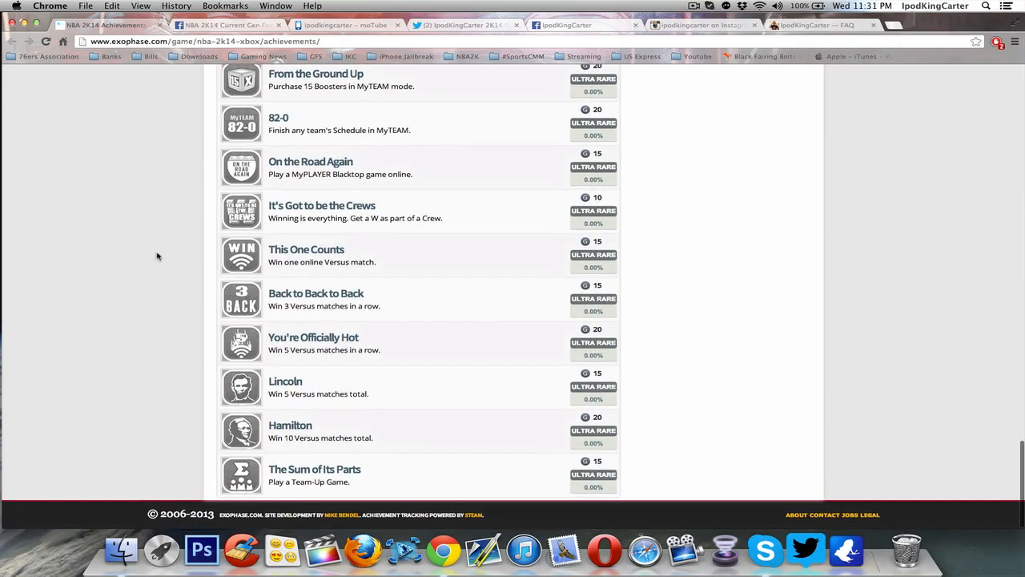
scroll(down, 3)
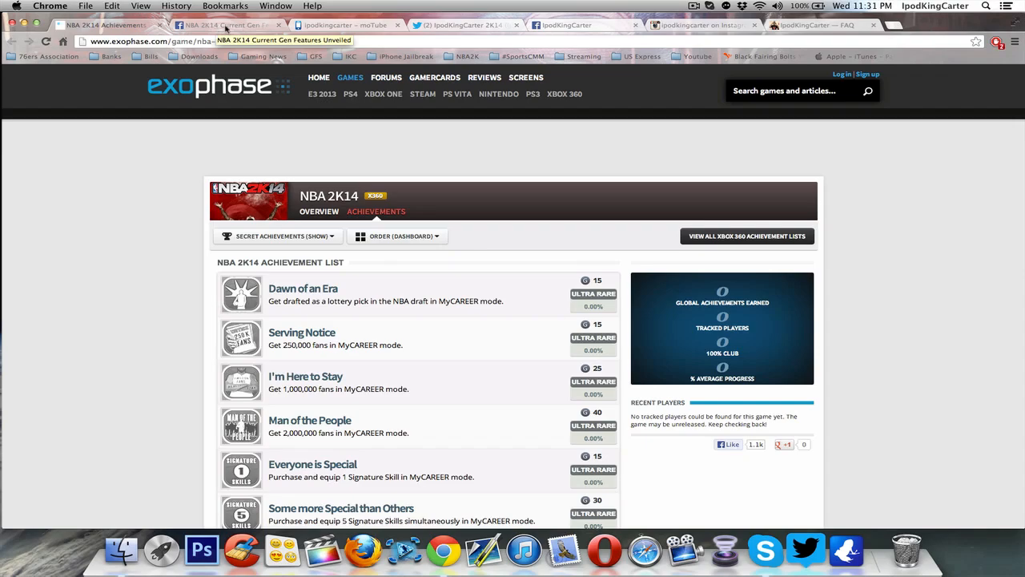
Show the creator's motube subscription page, Twitter profile, then IpodKingCarter's Facebook page
click(344, 26)
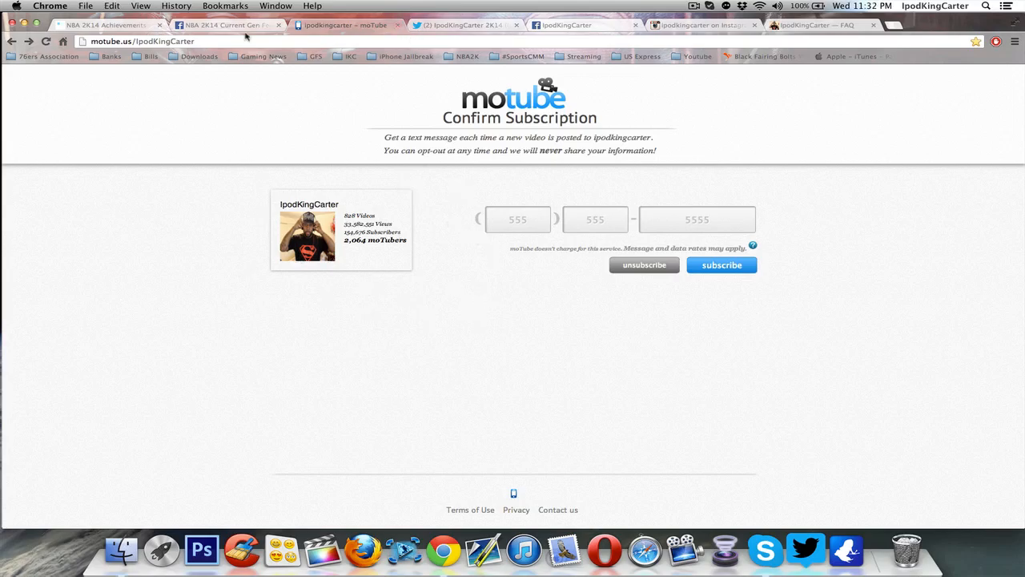
click(461, 26)
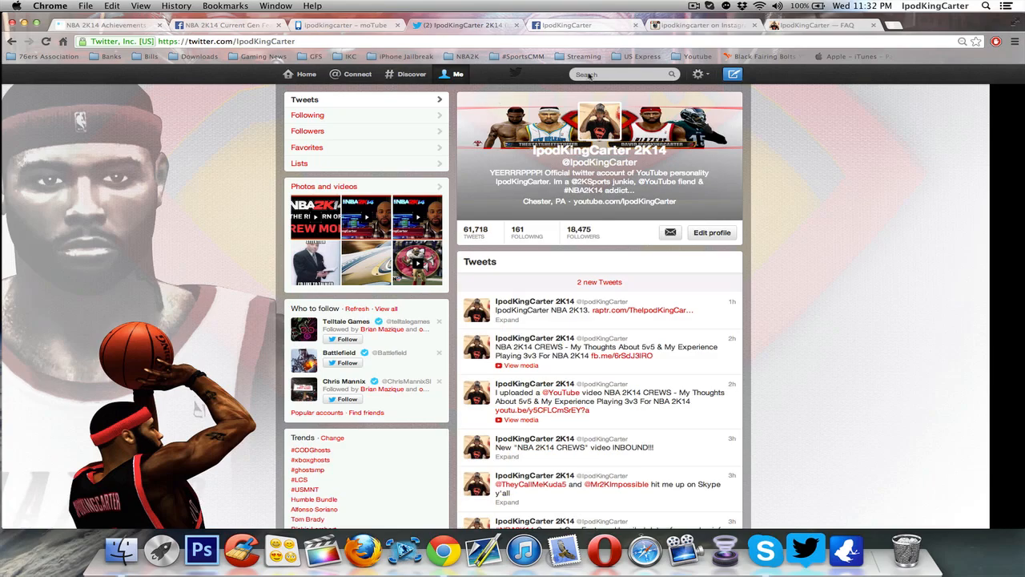
click(560, 25)
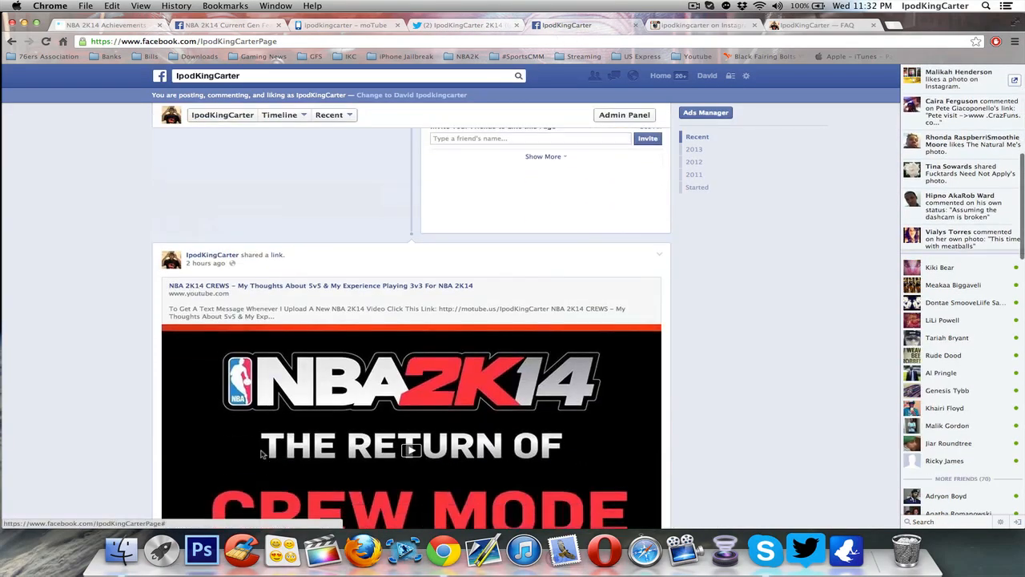
Scroll through the Facebook timeline posts, then show IpodKingCarter's Instagram profile
scroll(down, 3)
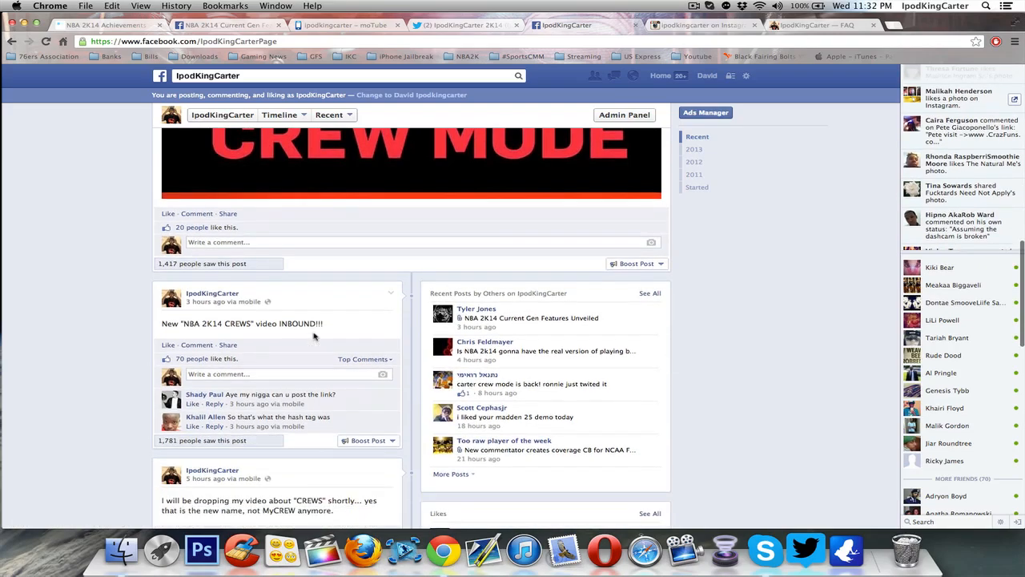
scroll(down, 3)
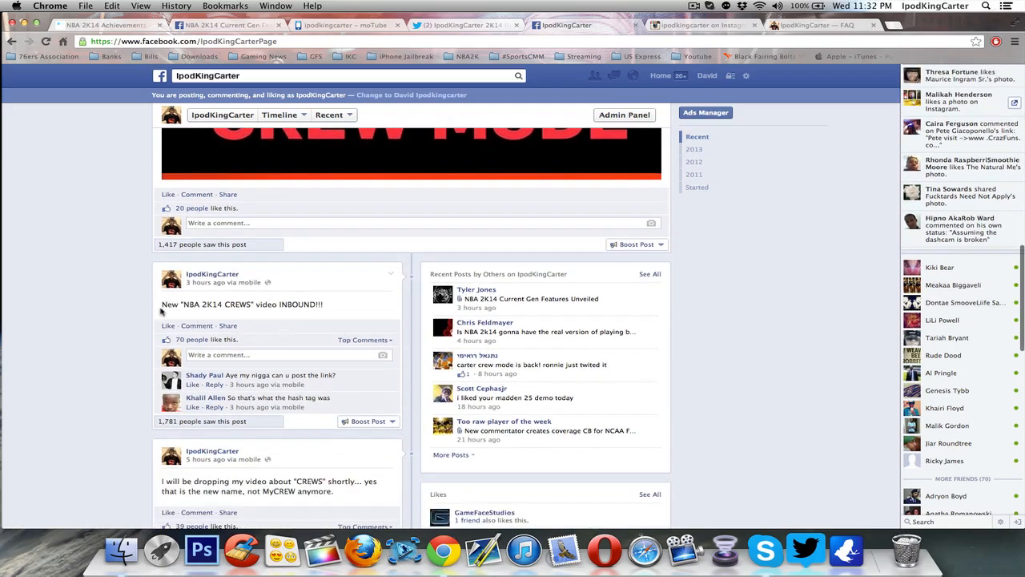
scroll(down, 3)
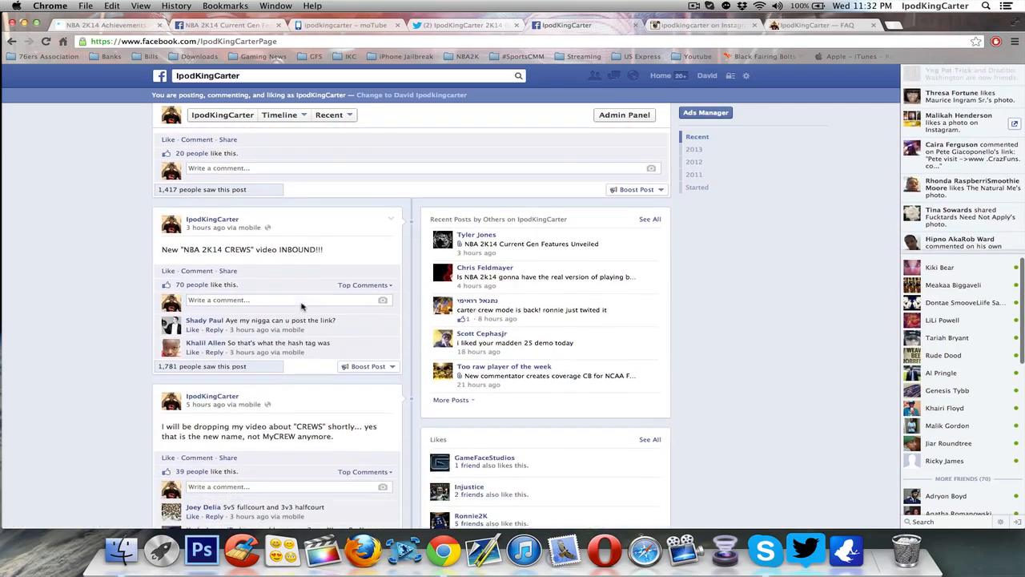
scroll(down, 3)
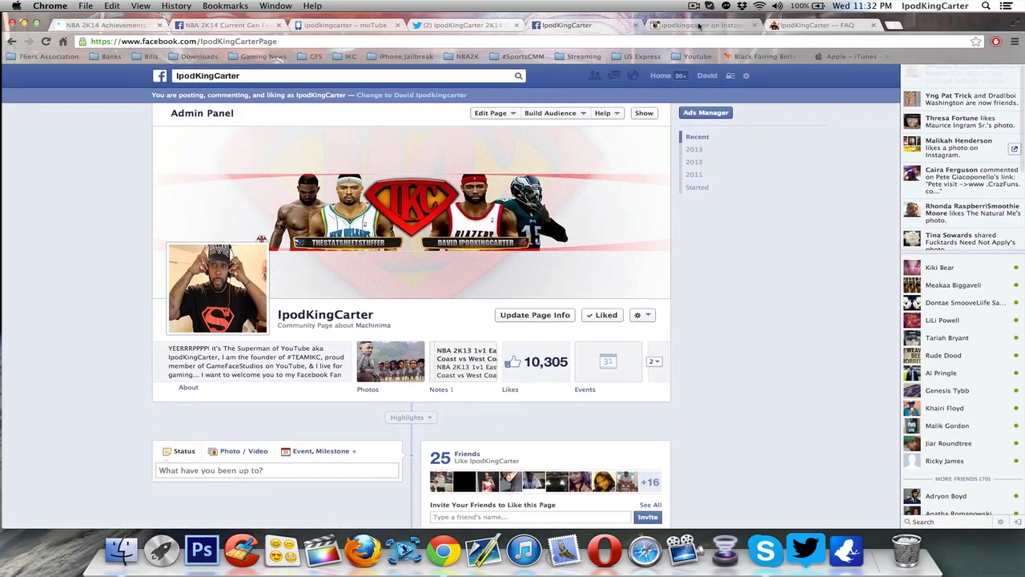
click(703, 26)
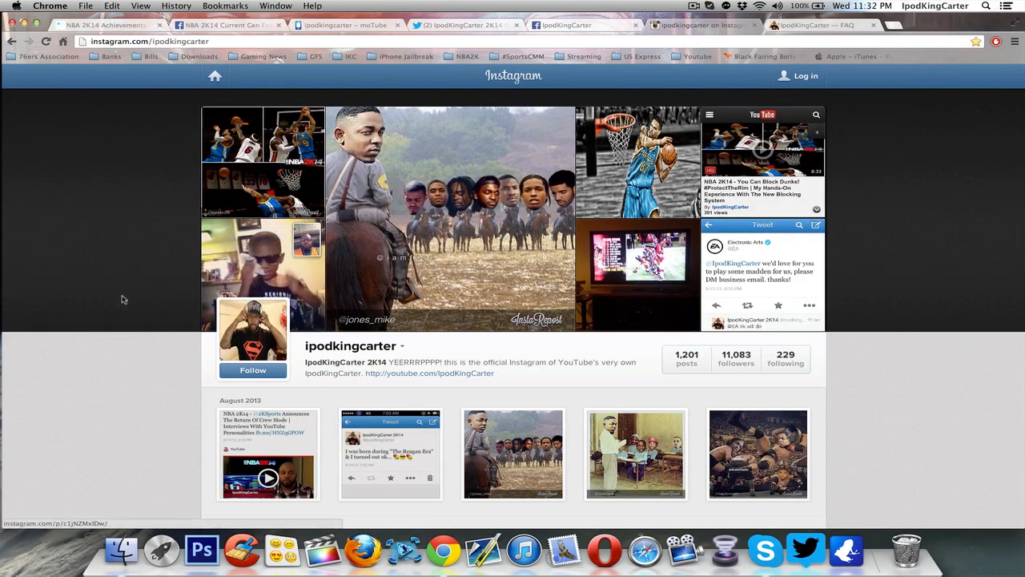
scroll(down, 3)
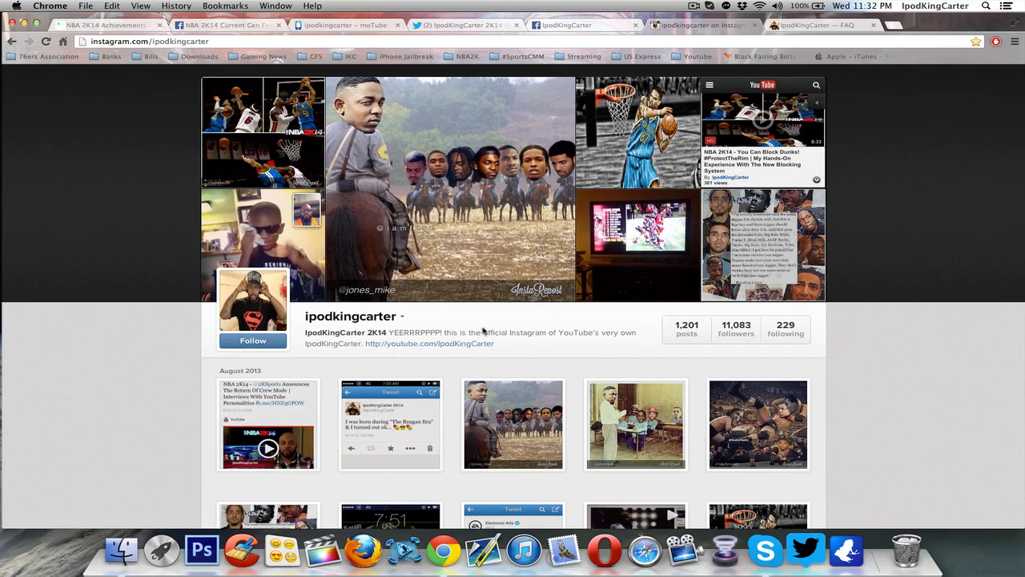
Read down the creator's Tumblr FAQ on his recording gear and setup
click(800, 25)
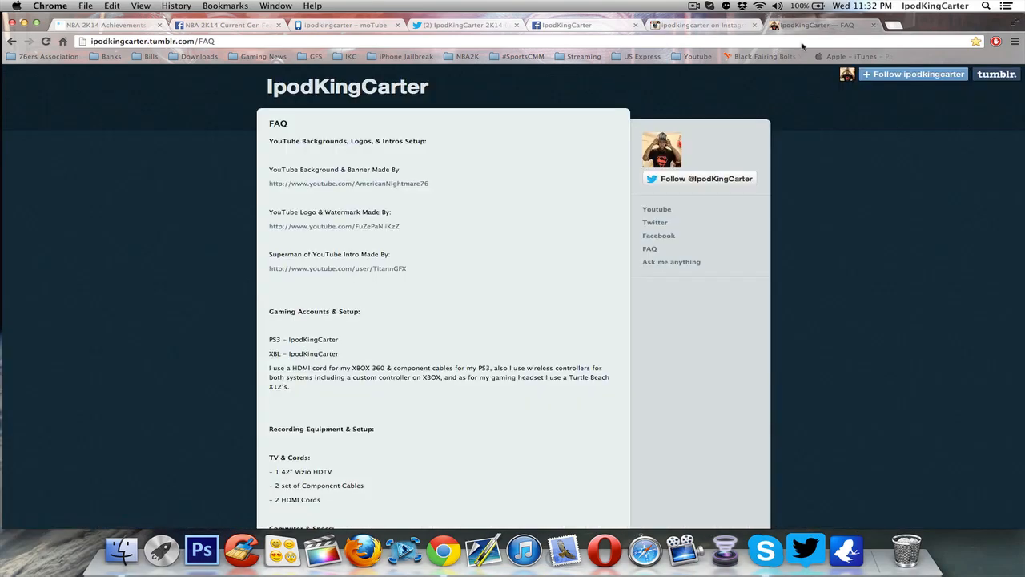
mouse_move(571, 244)
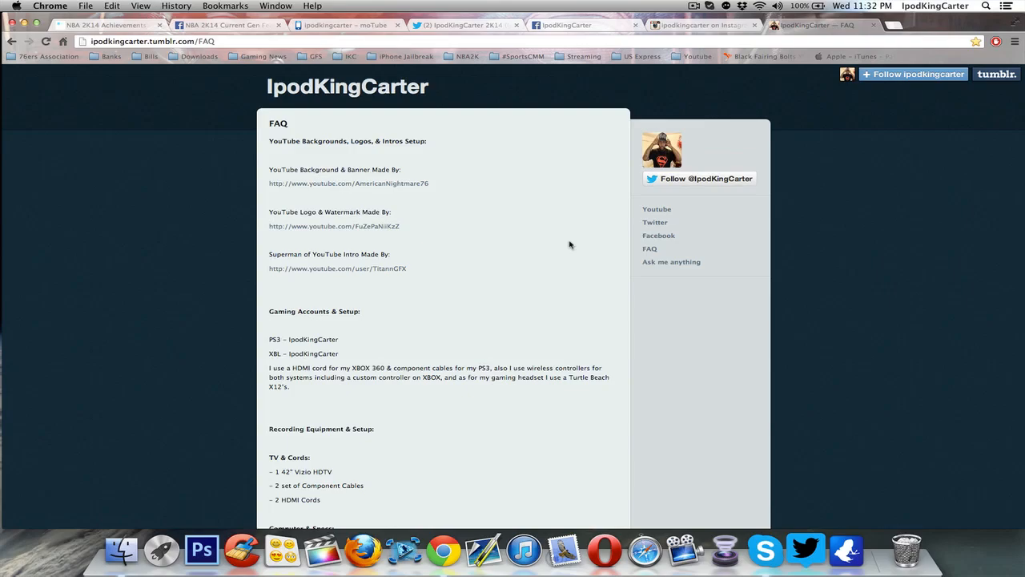
scroll(down, 3)
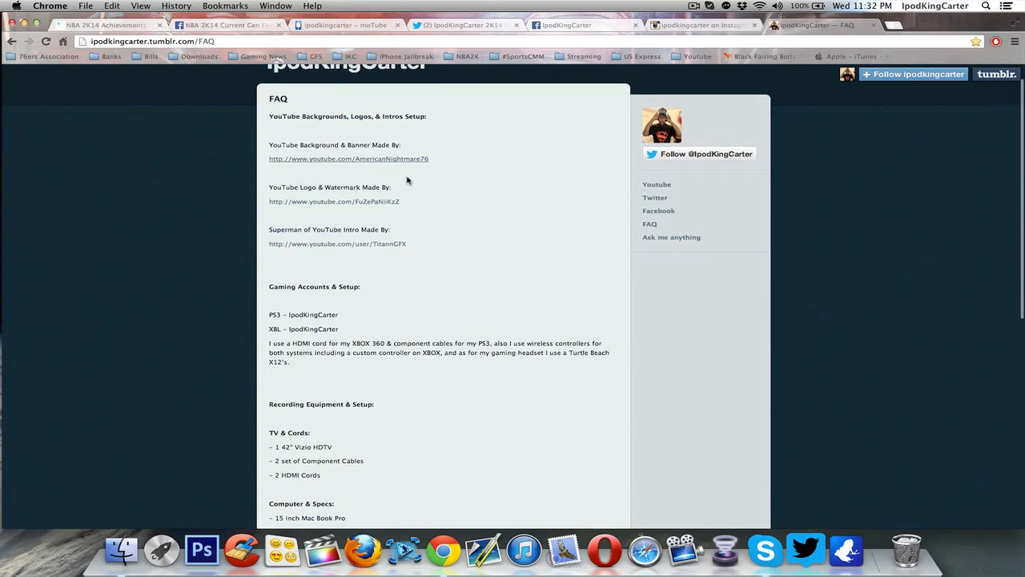
scroll(down, 3)
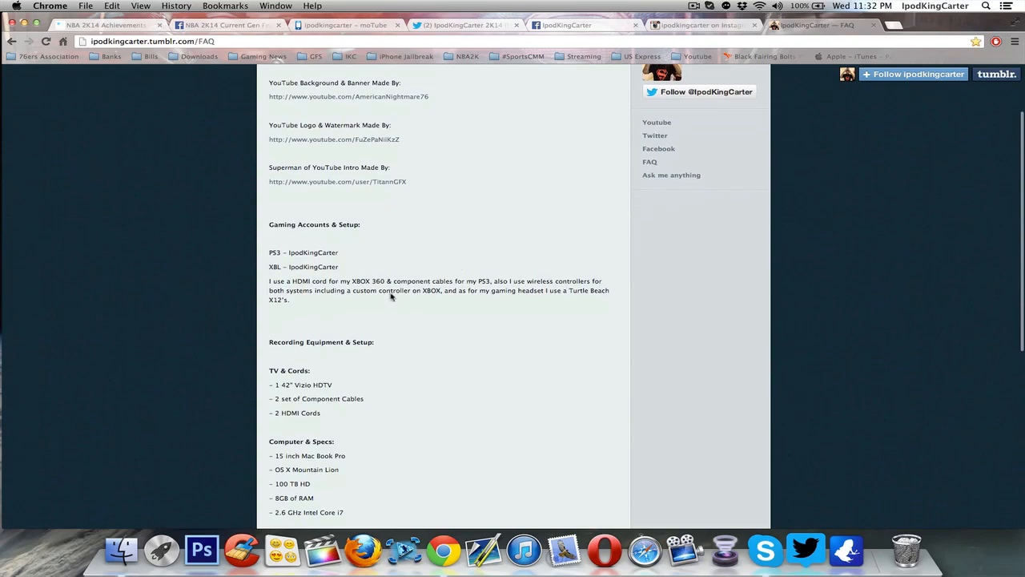
scroll(down, 3)
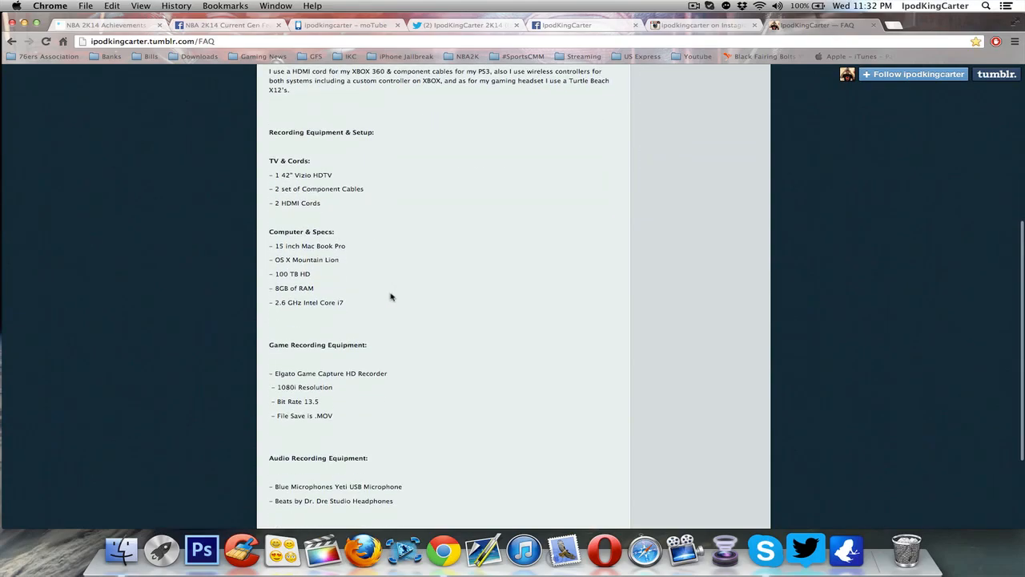
scroll(down, 3)
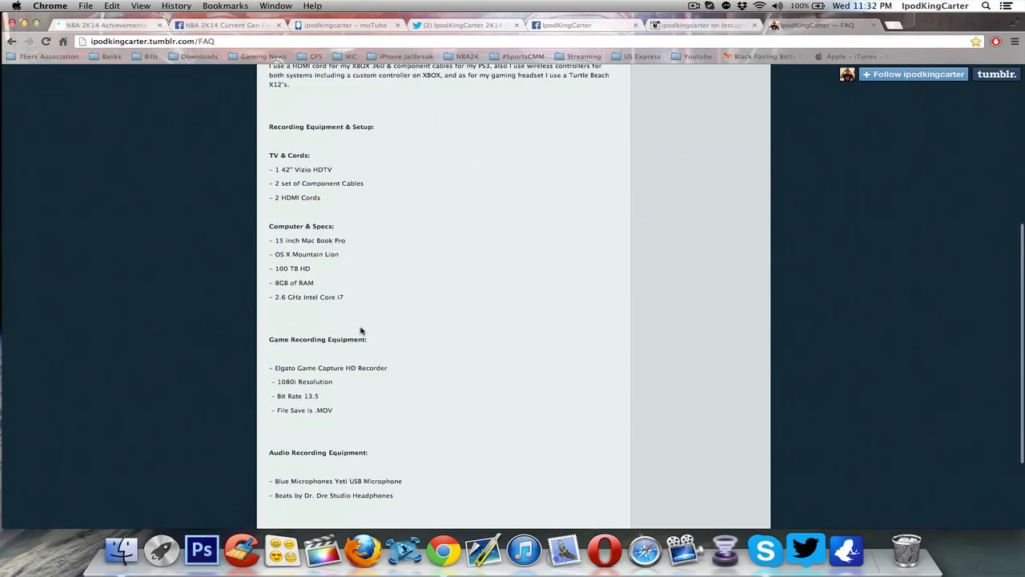
scroll(down, 3)
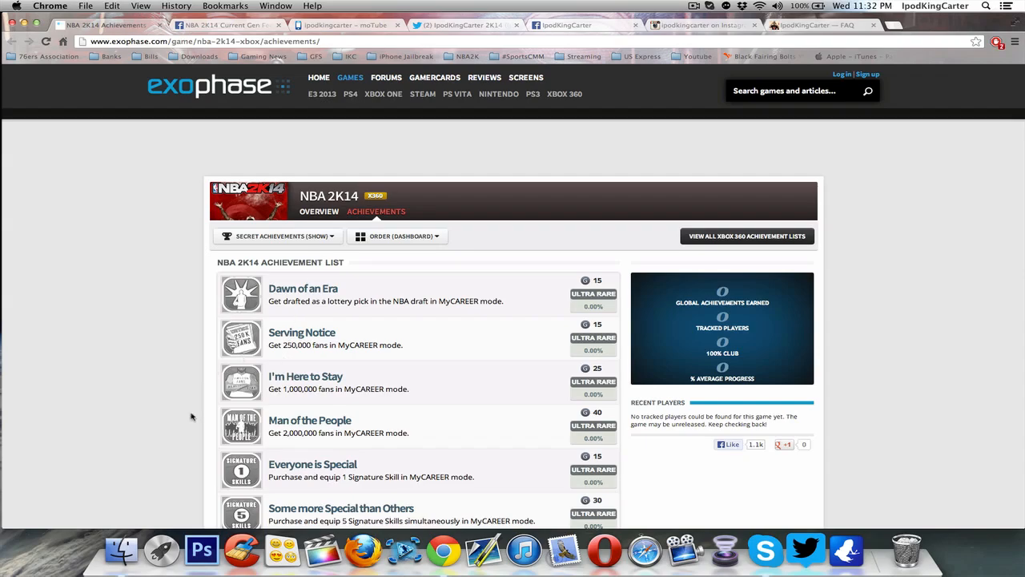
scroll(down, 3)
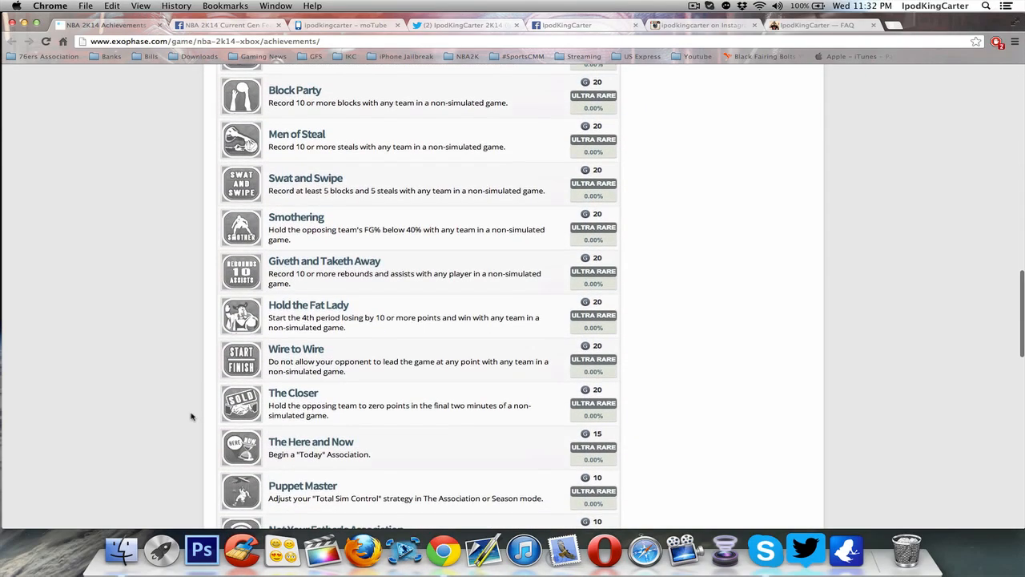
scroll(down, 3)
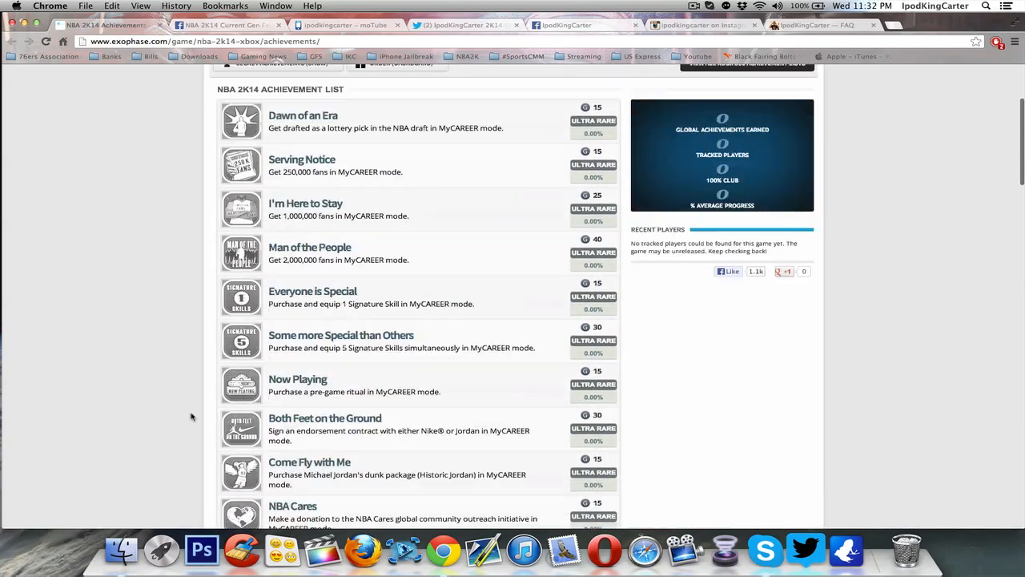
scroll(up, 3)
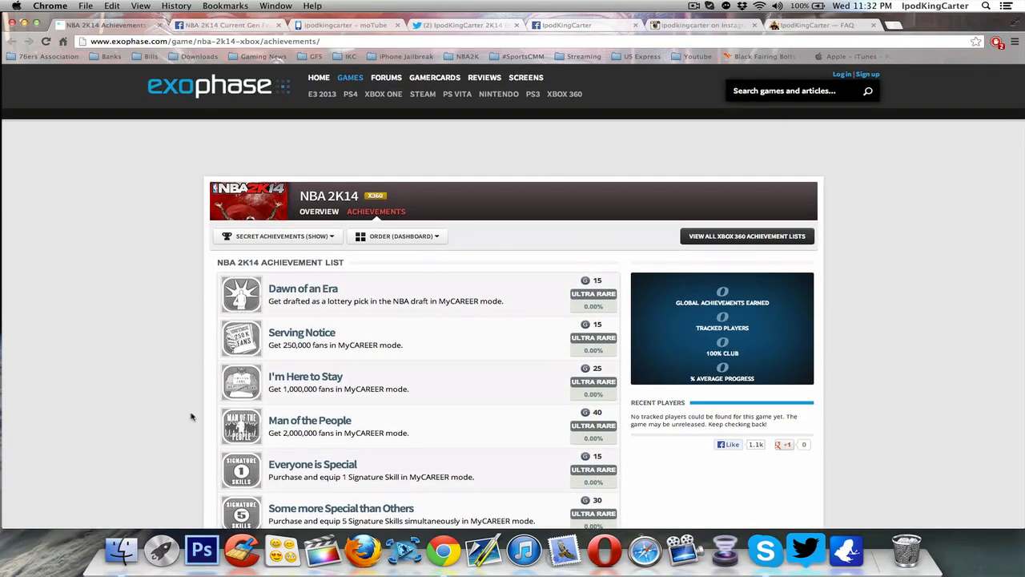